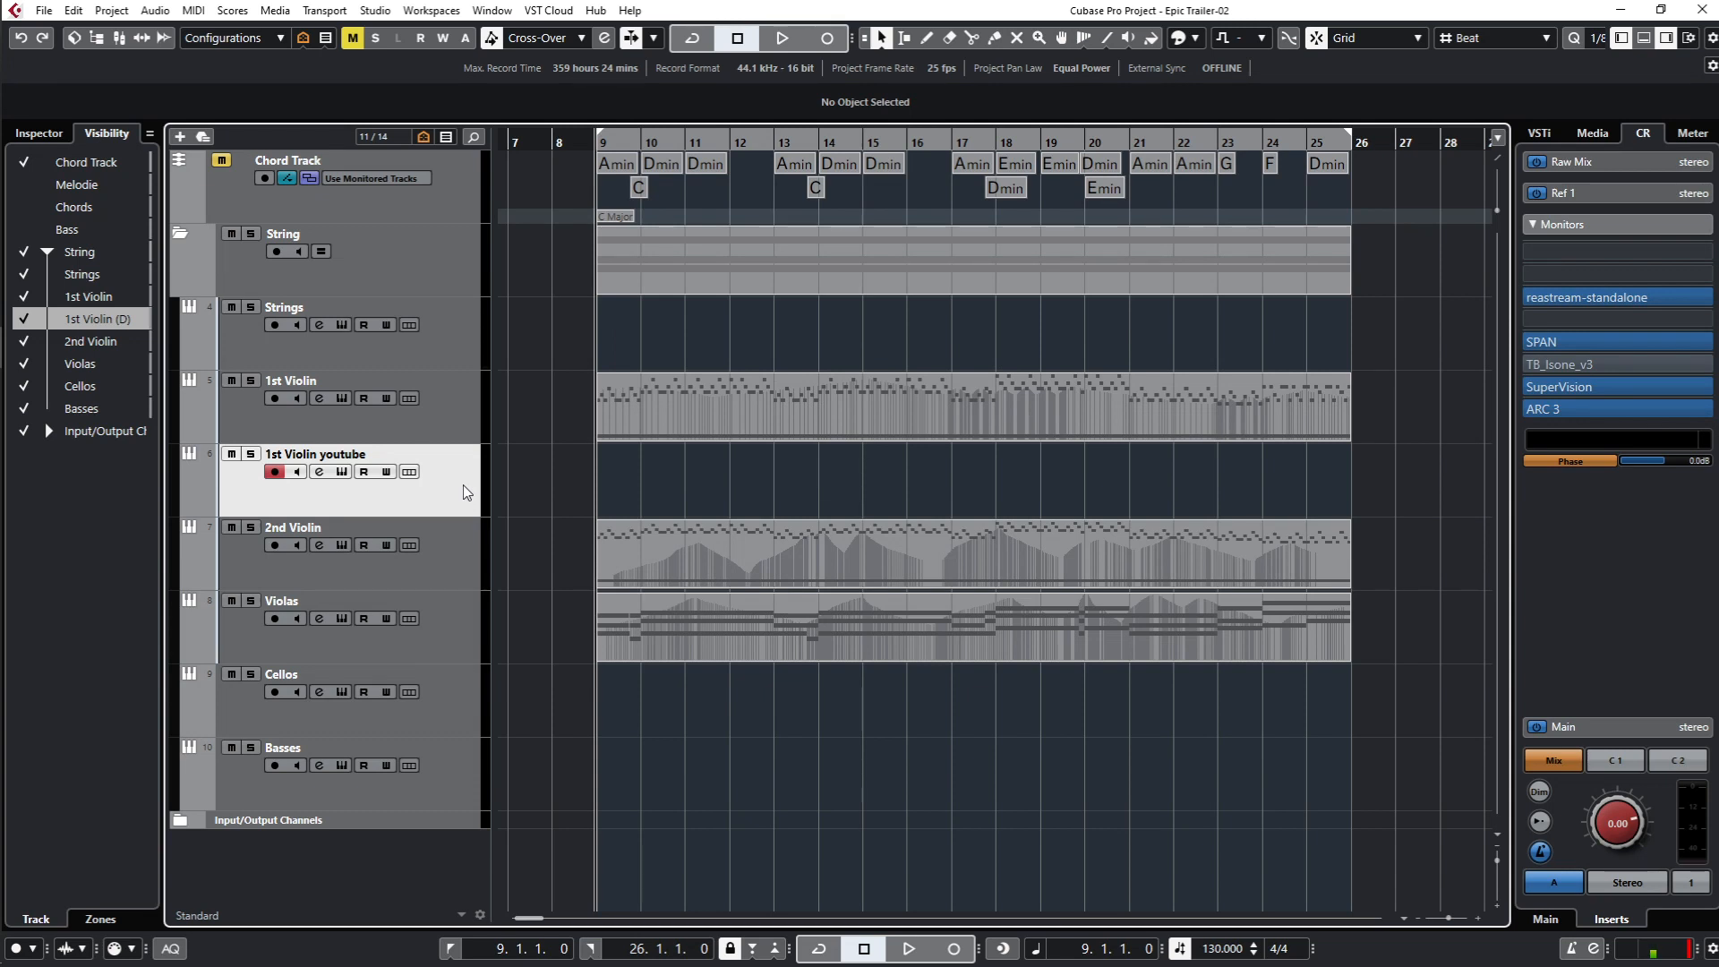
pyautogui.moveTo(742, 489)
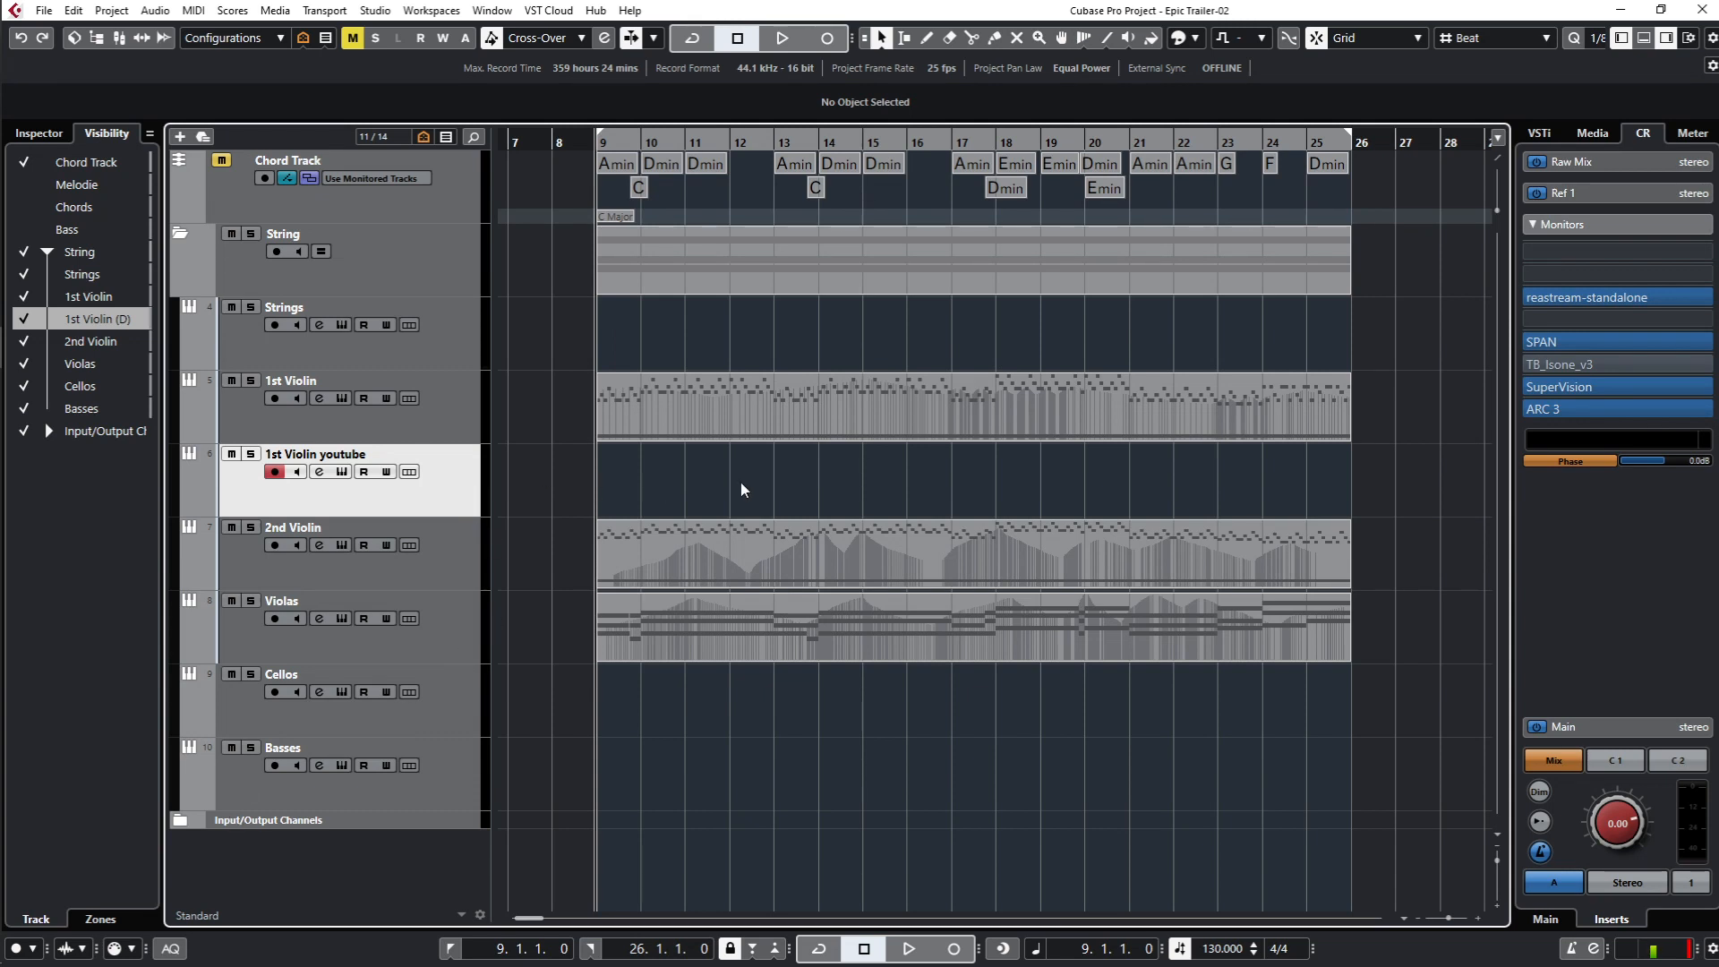
pyautogui.moveTo(1201, 488)
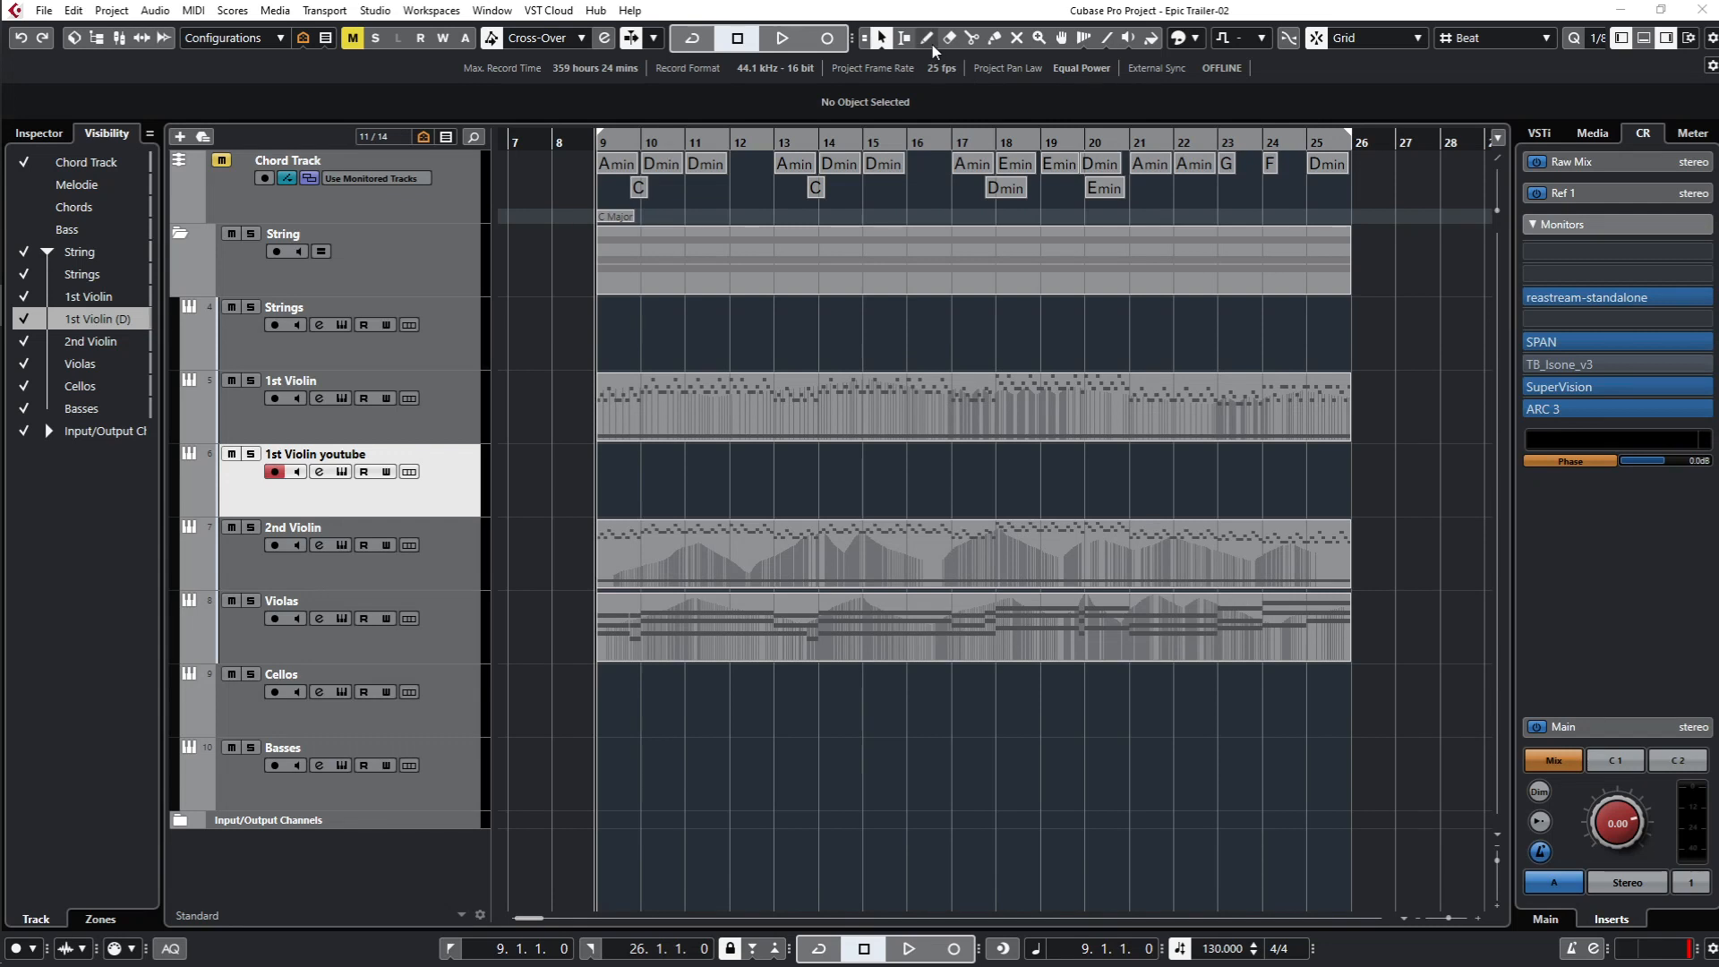
pyautogui.moveTo(928, 37)
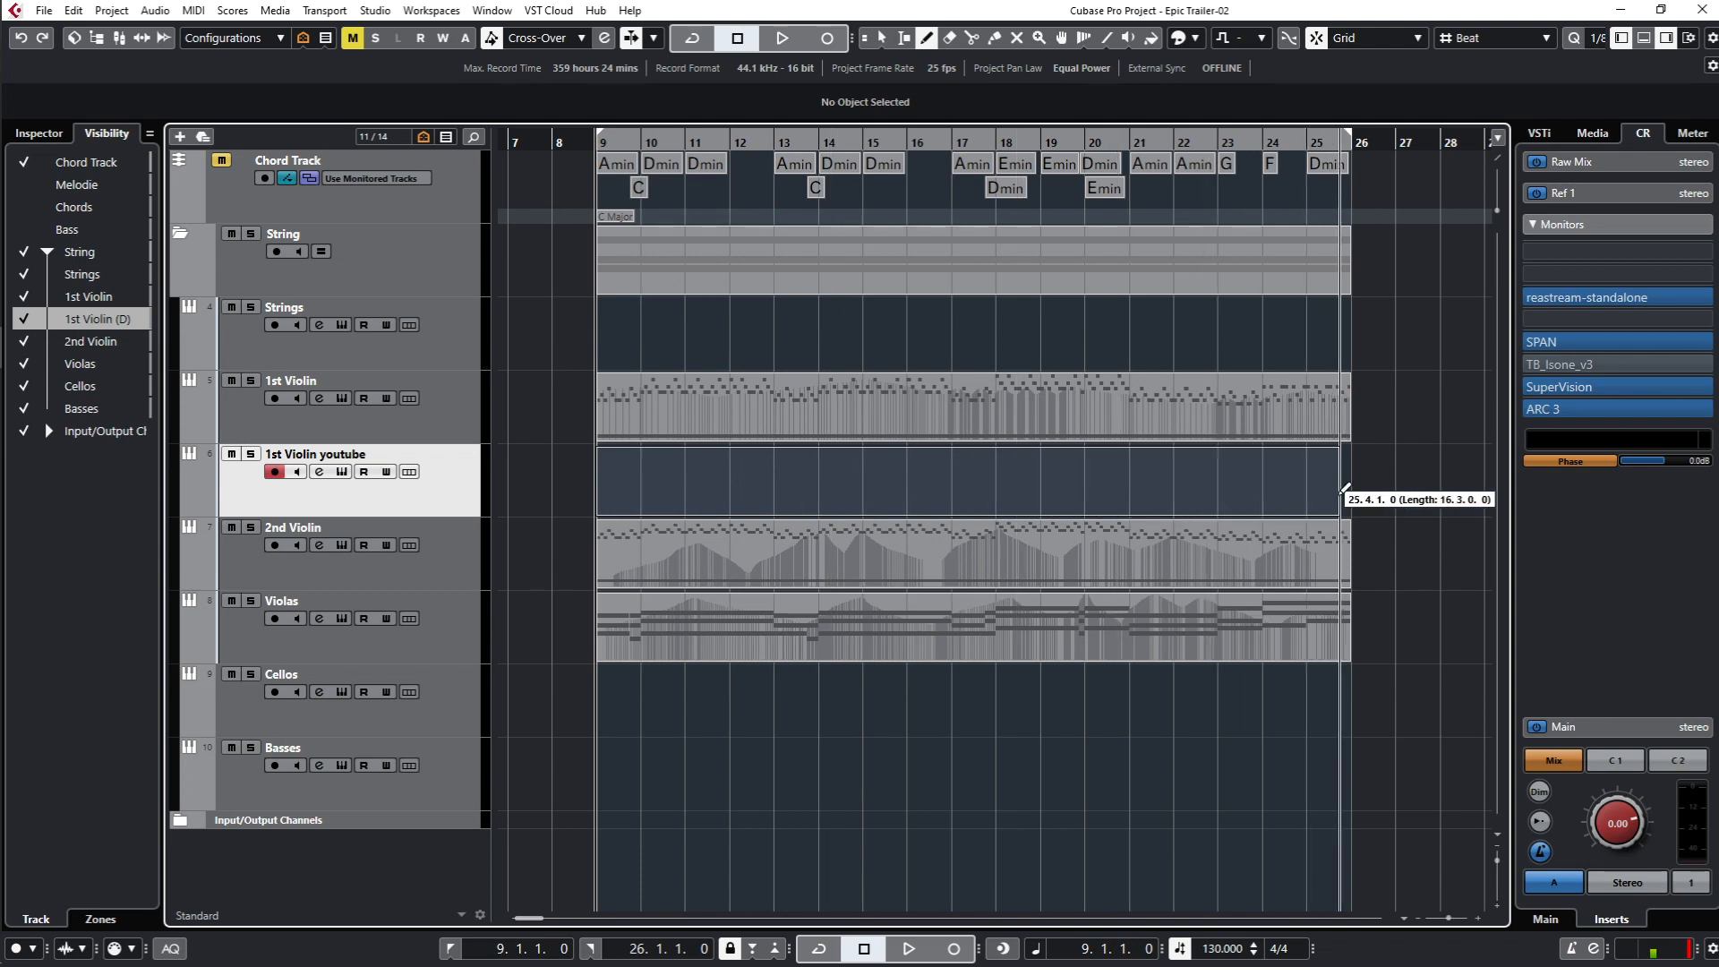
# Step: Draw an empty MIDI part on the 1st Violin youtube track from bar 9 to bar 26
pyautogui.click(965, 480)
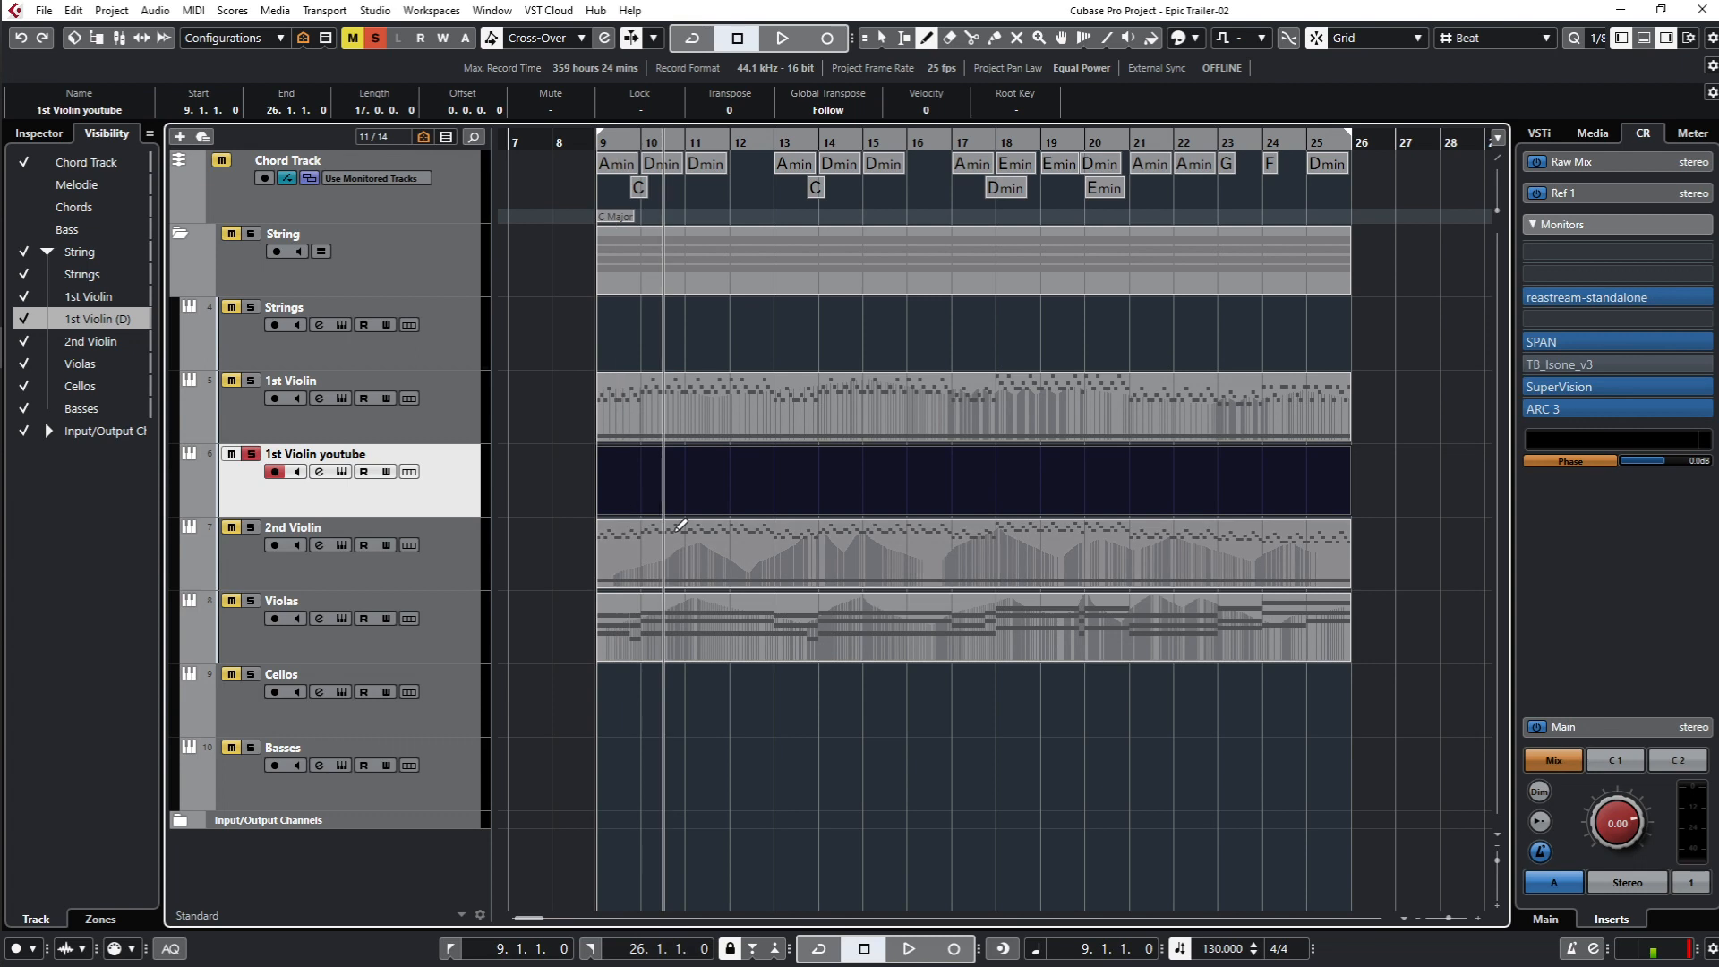
# Step: Open the new part in the Key Editor and scroll to bar 9 where the chords begin
pyautogui.doubleClick(966, 479)
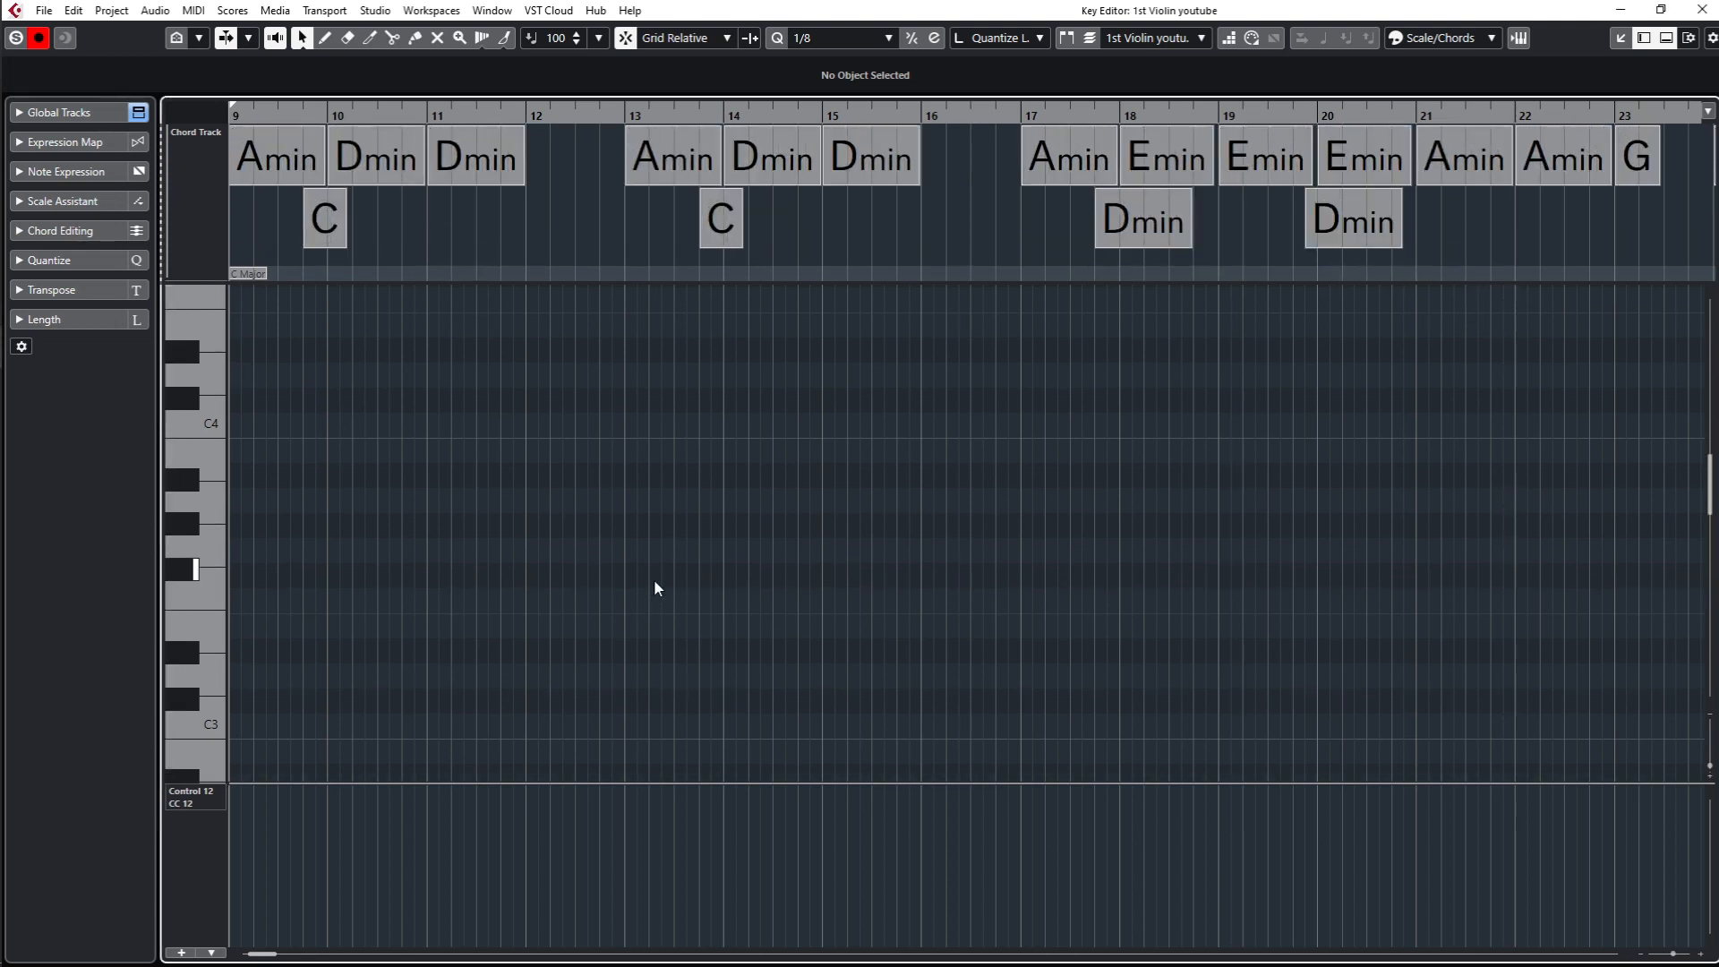
pyautogui.hscroll(-3)
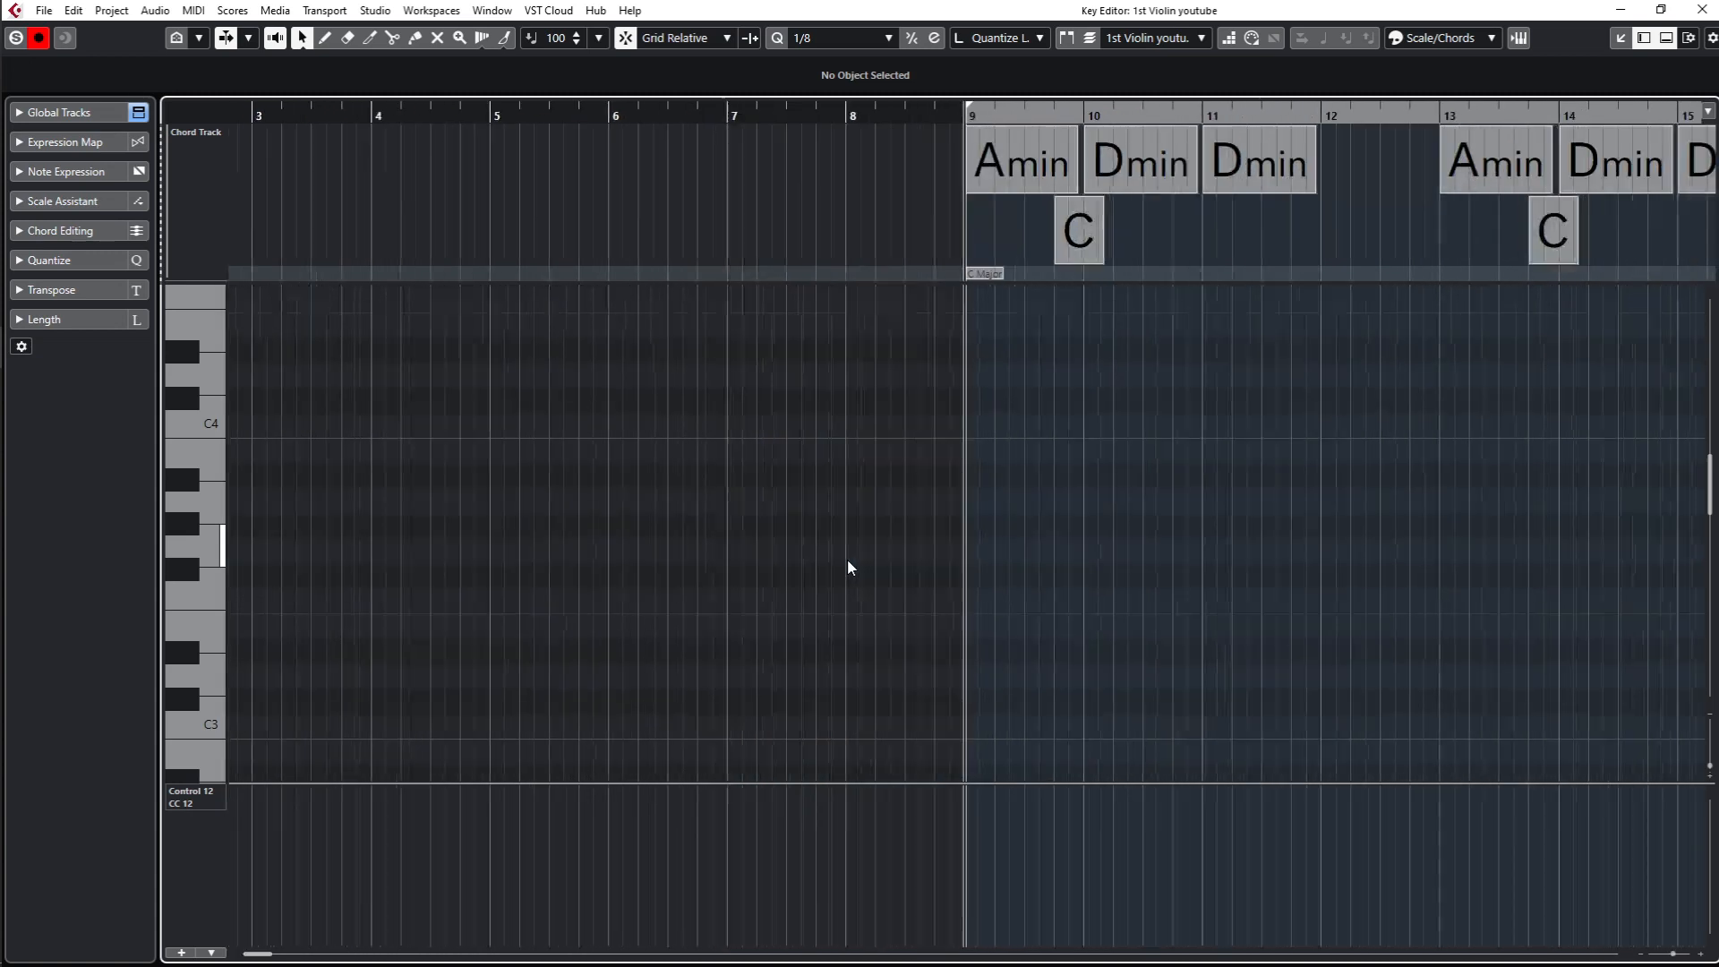
pyautogui.hscroll(3)
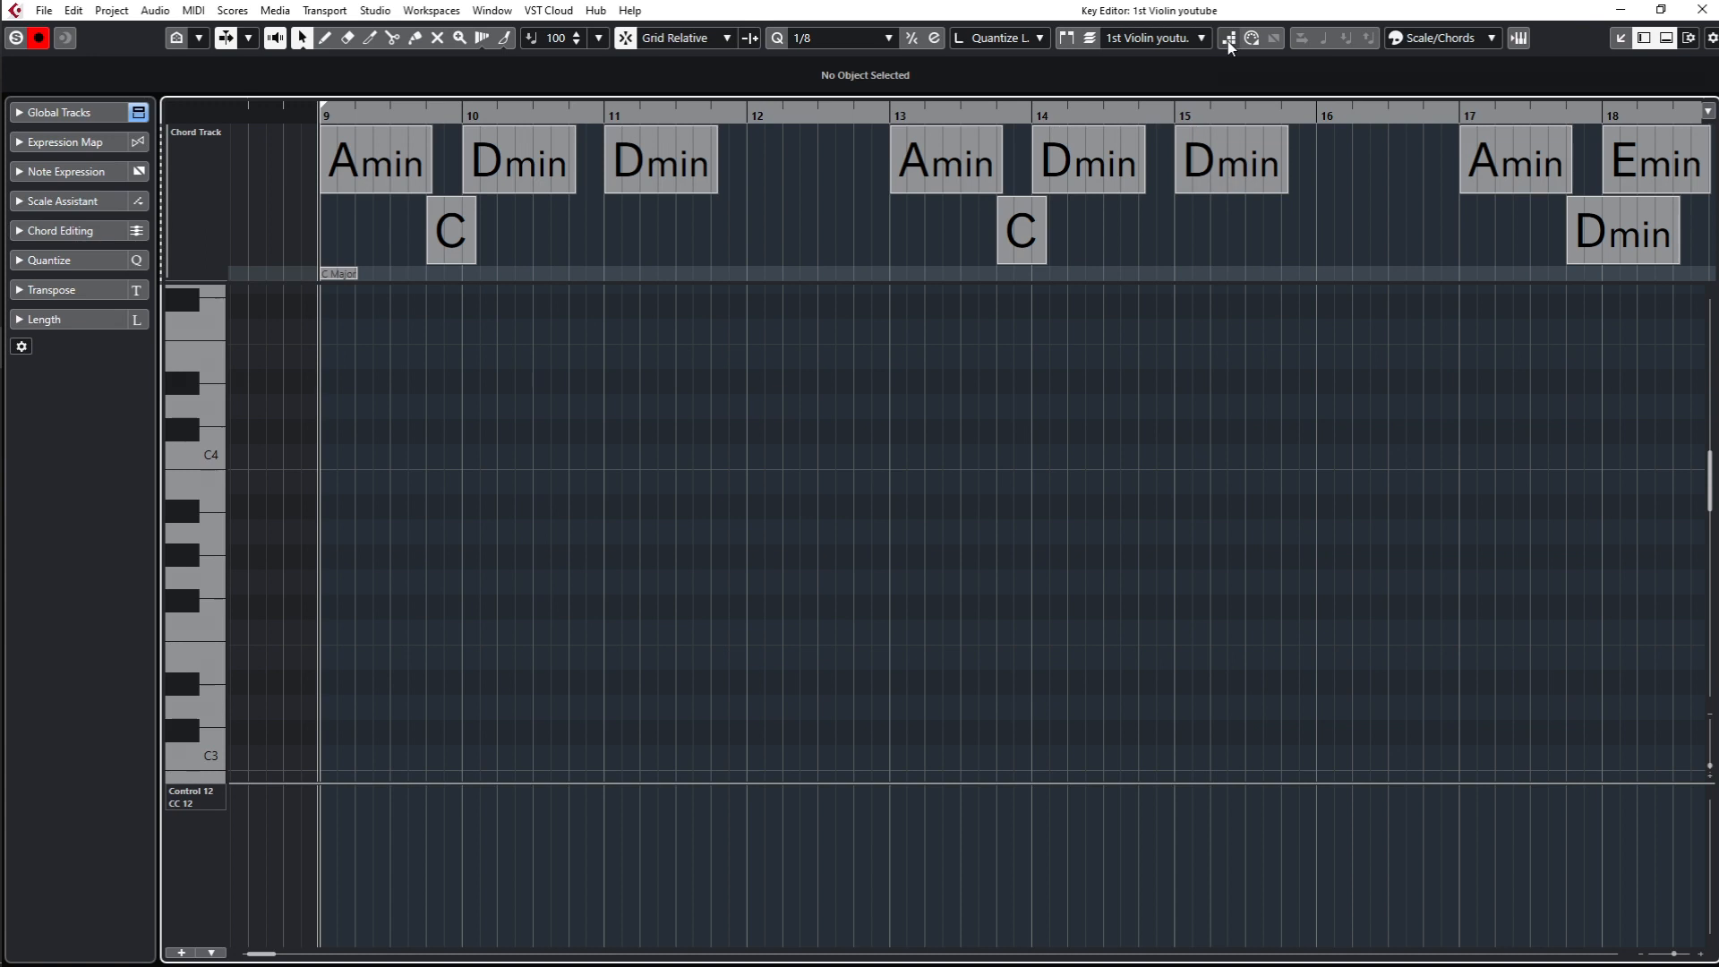
pyautogui.moveTo(1229, 38)
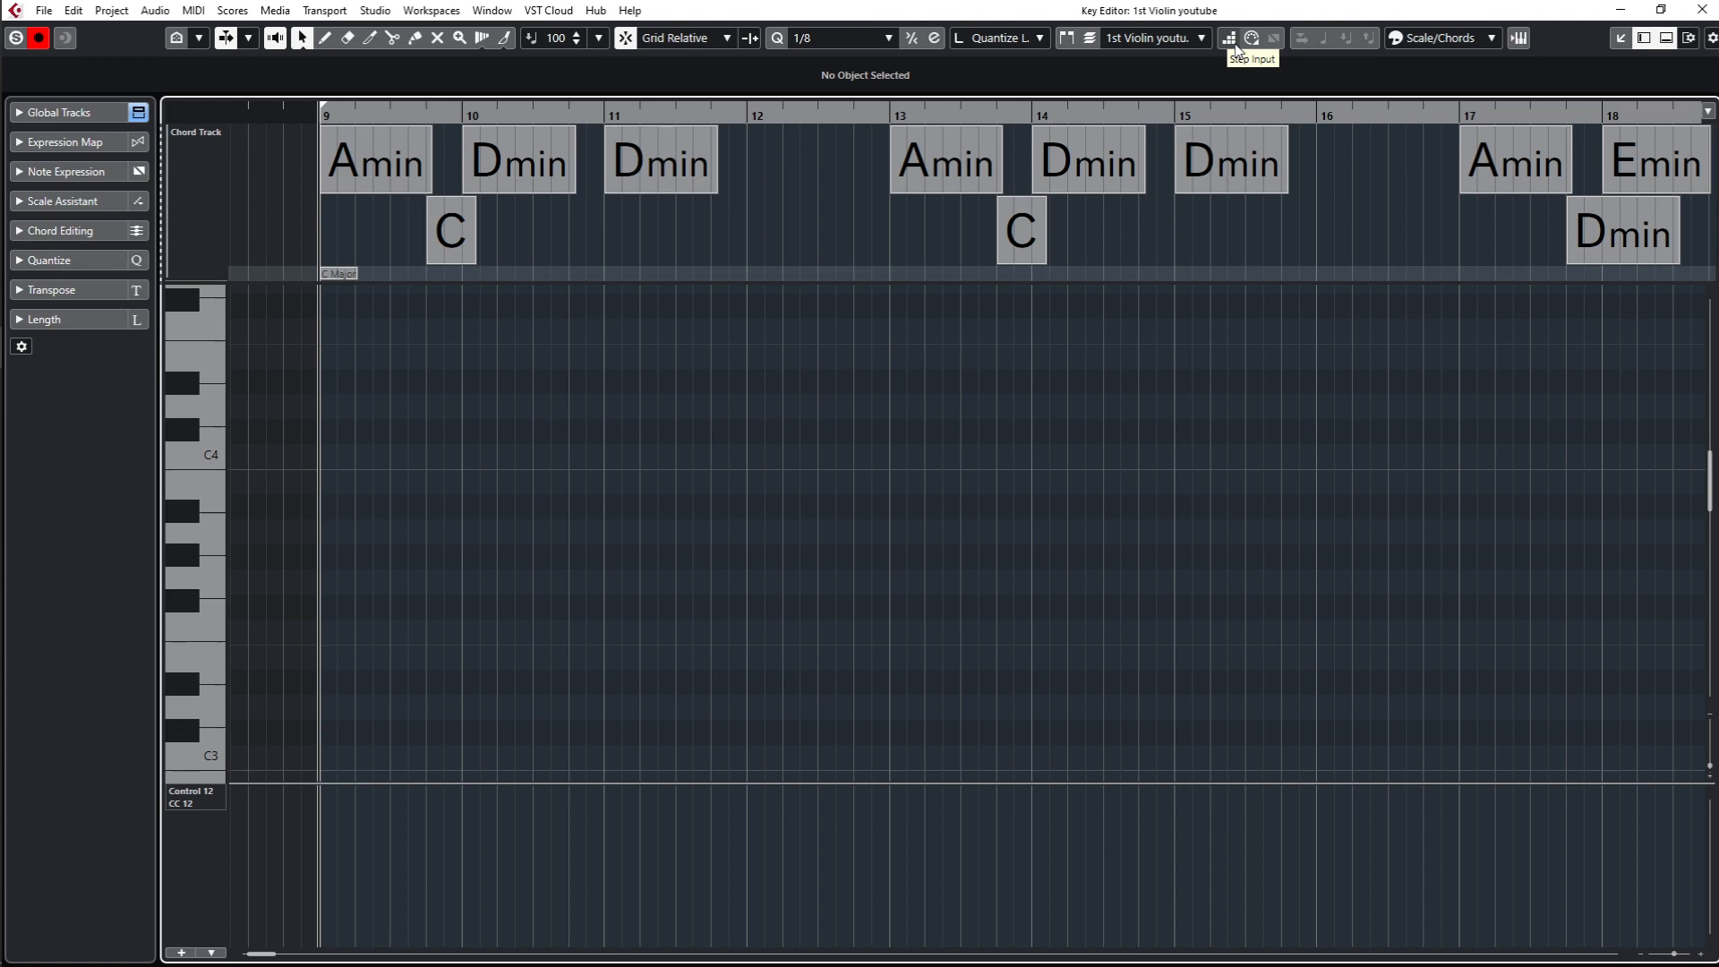
# Step: Check the toolbar setup, enable Step Input, and zoom in on bars 9 to 12
pyautogui.click(1709, 38)
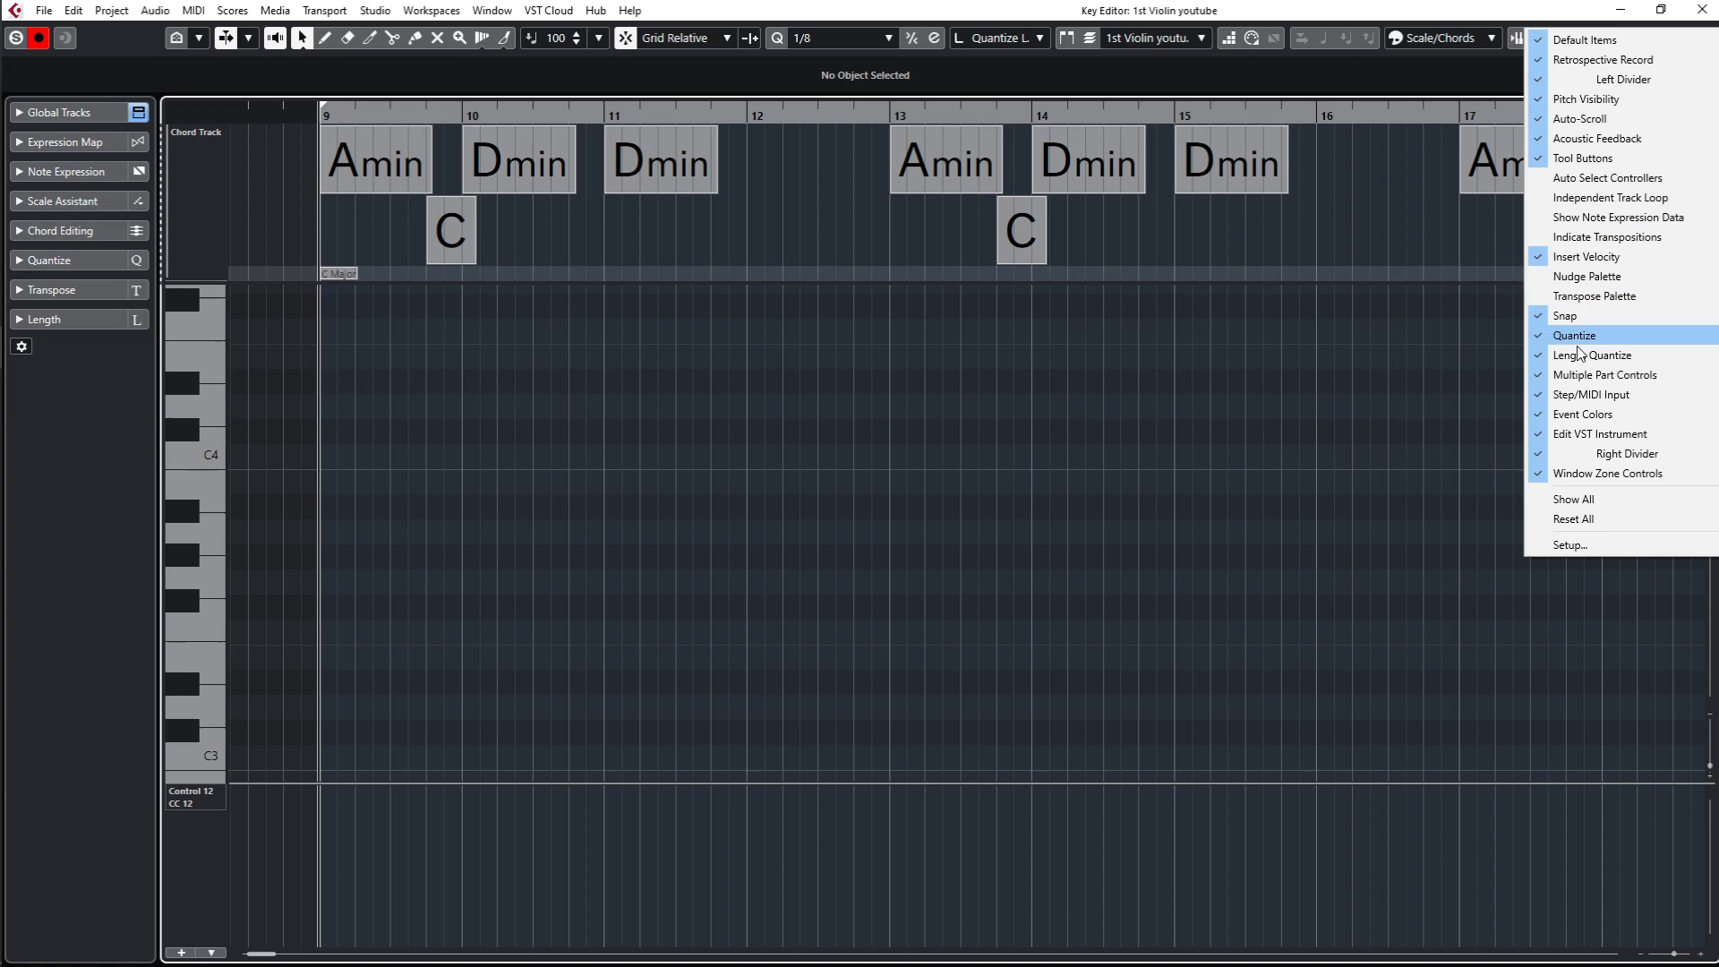
pyautogui.moveTo(1601, 395)
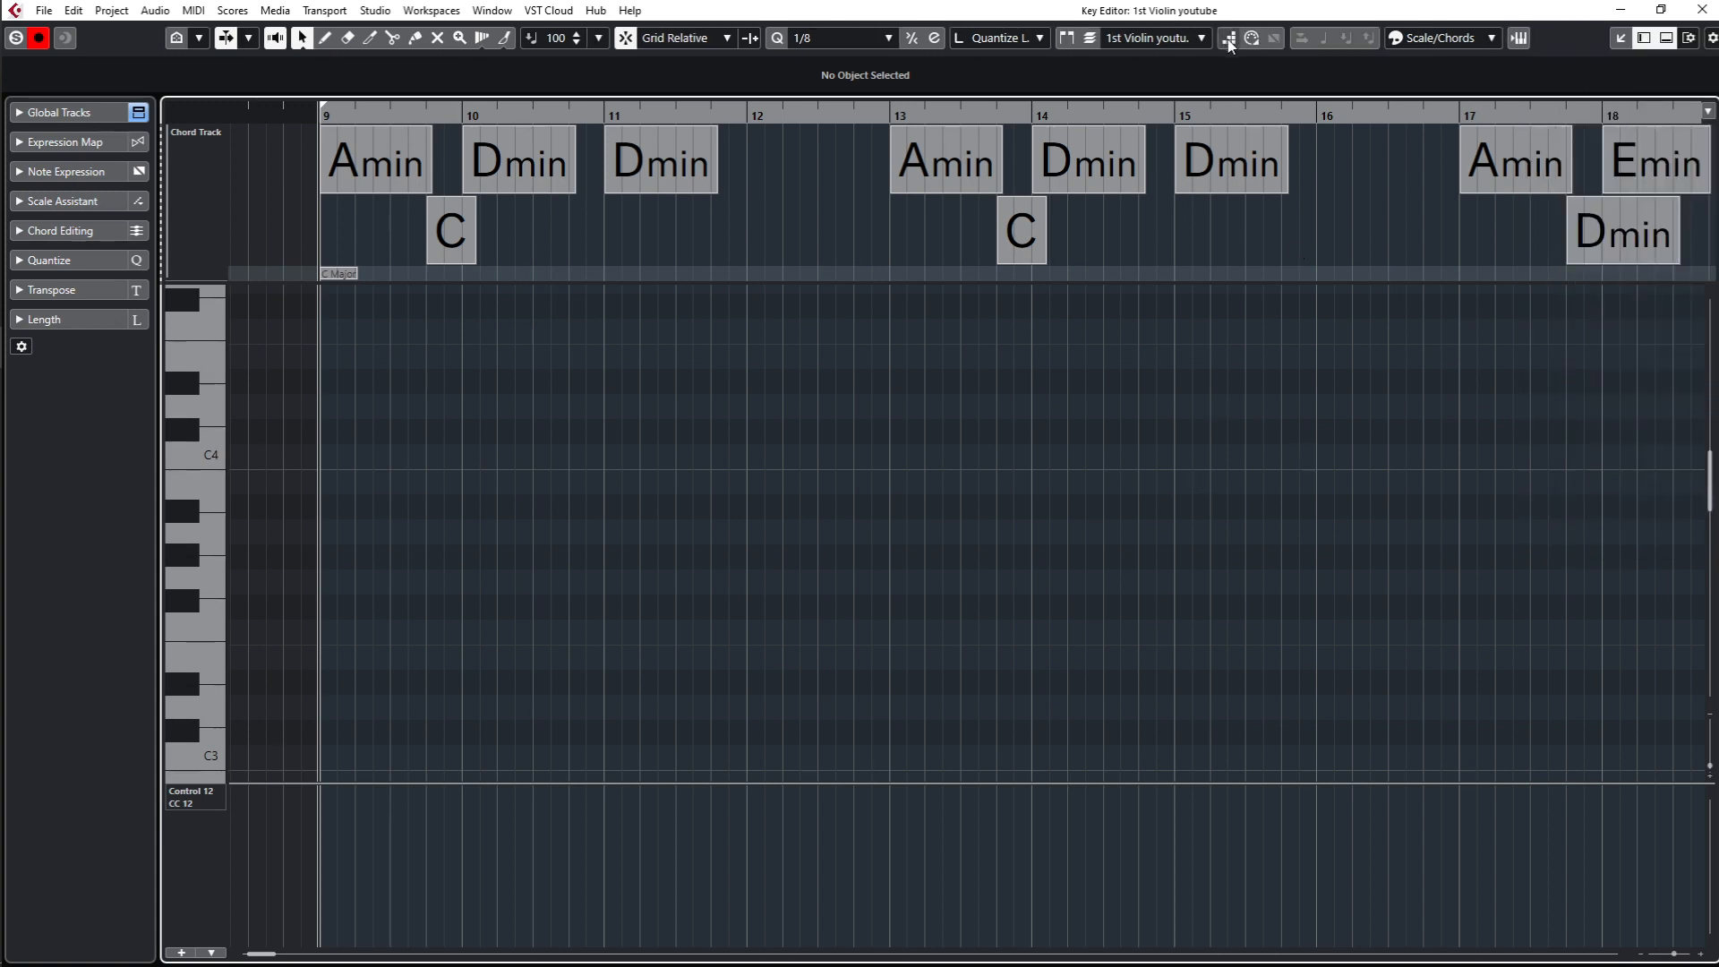
pyautogui.click(1227, 38)
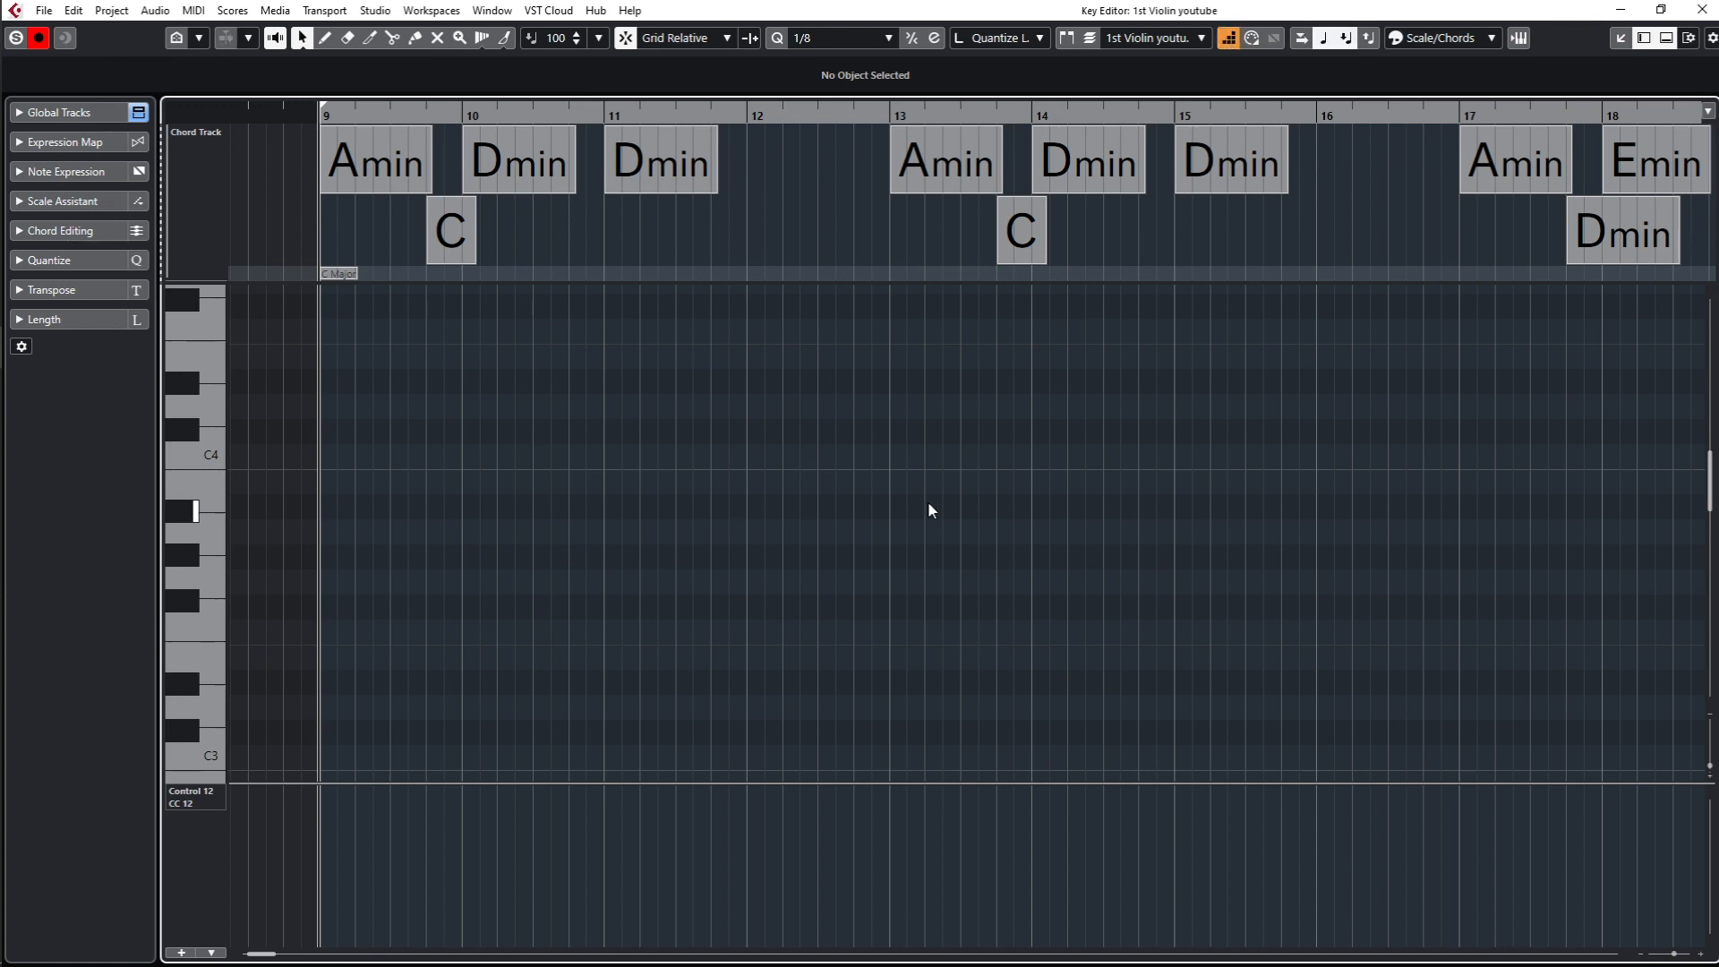
pyautogui.hscroll(3)
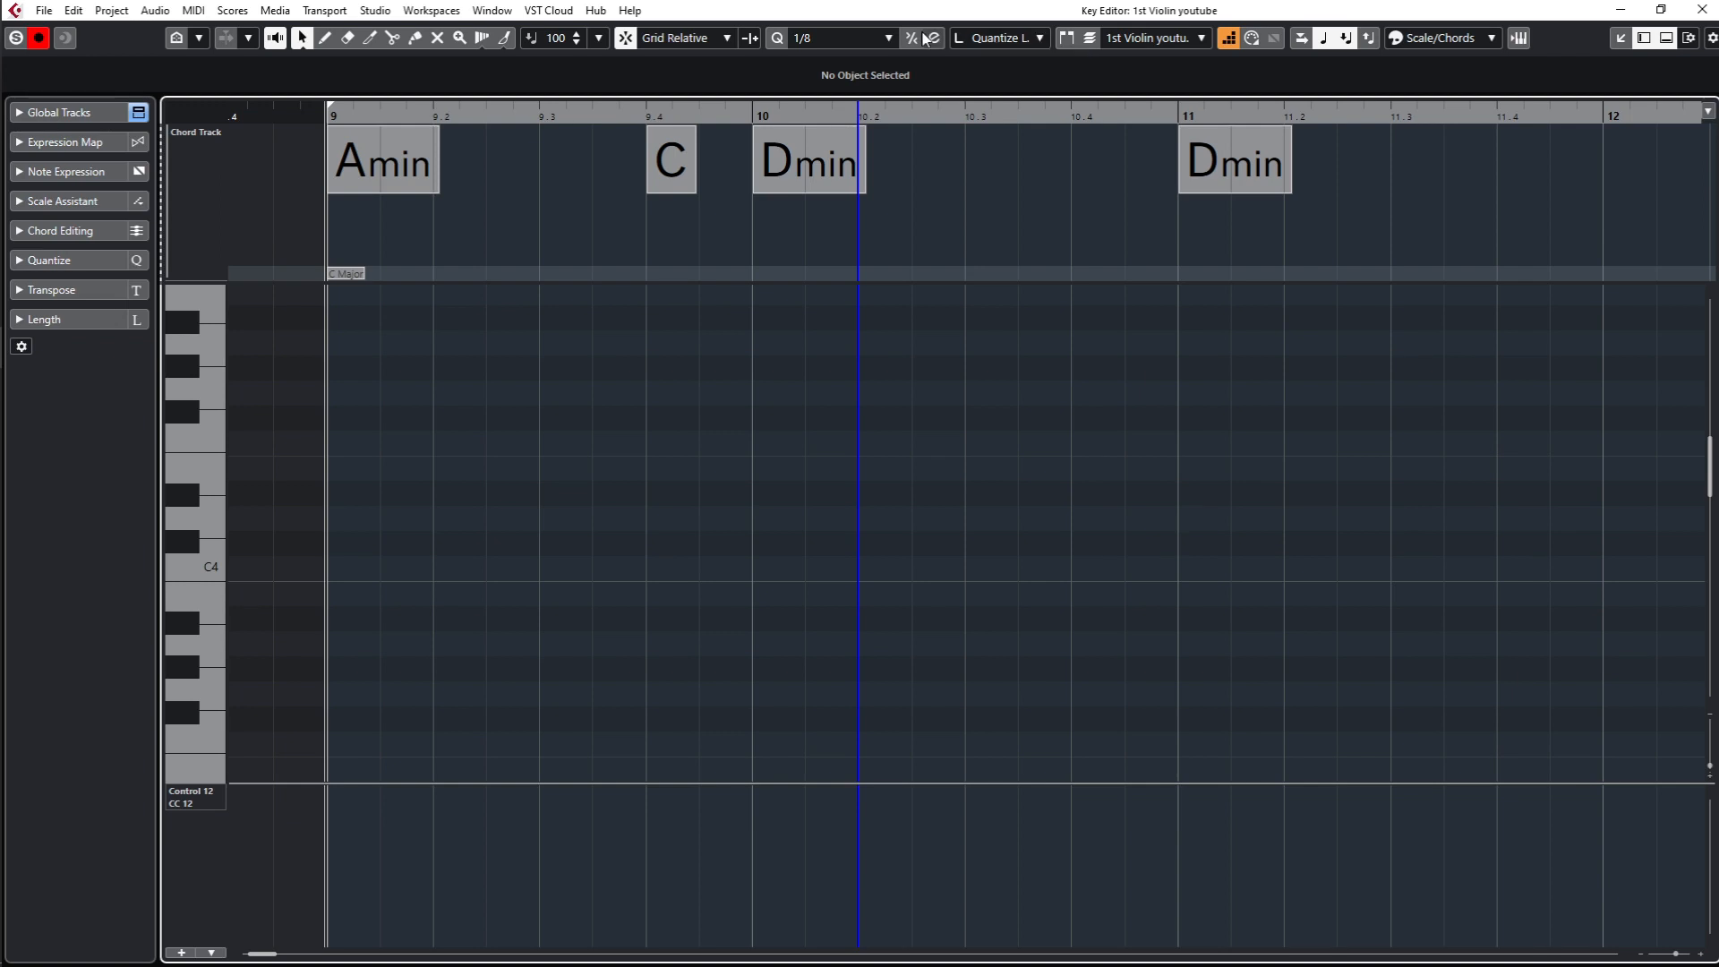
pyautogui.moveTo(841, 39)
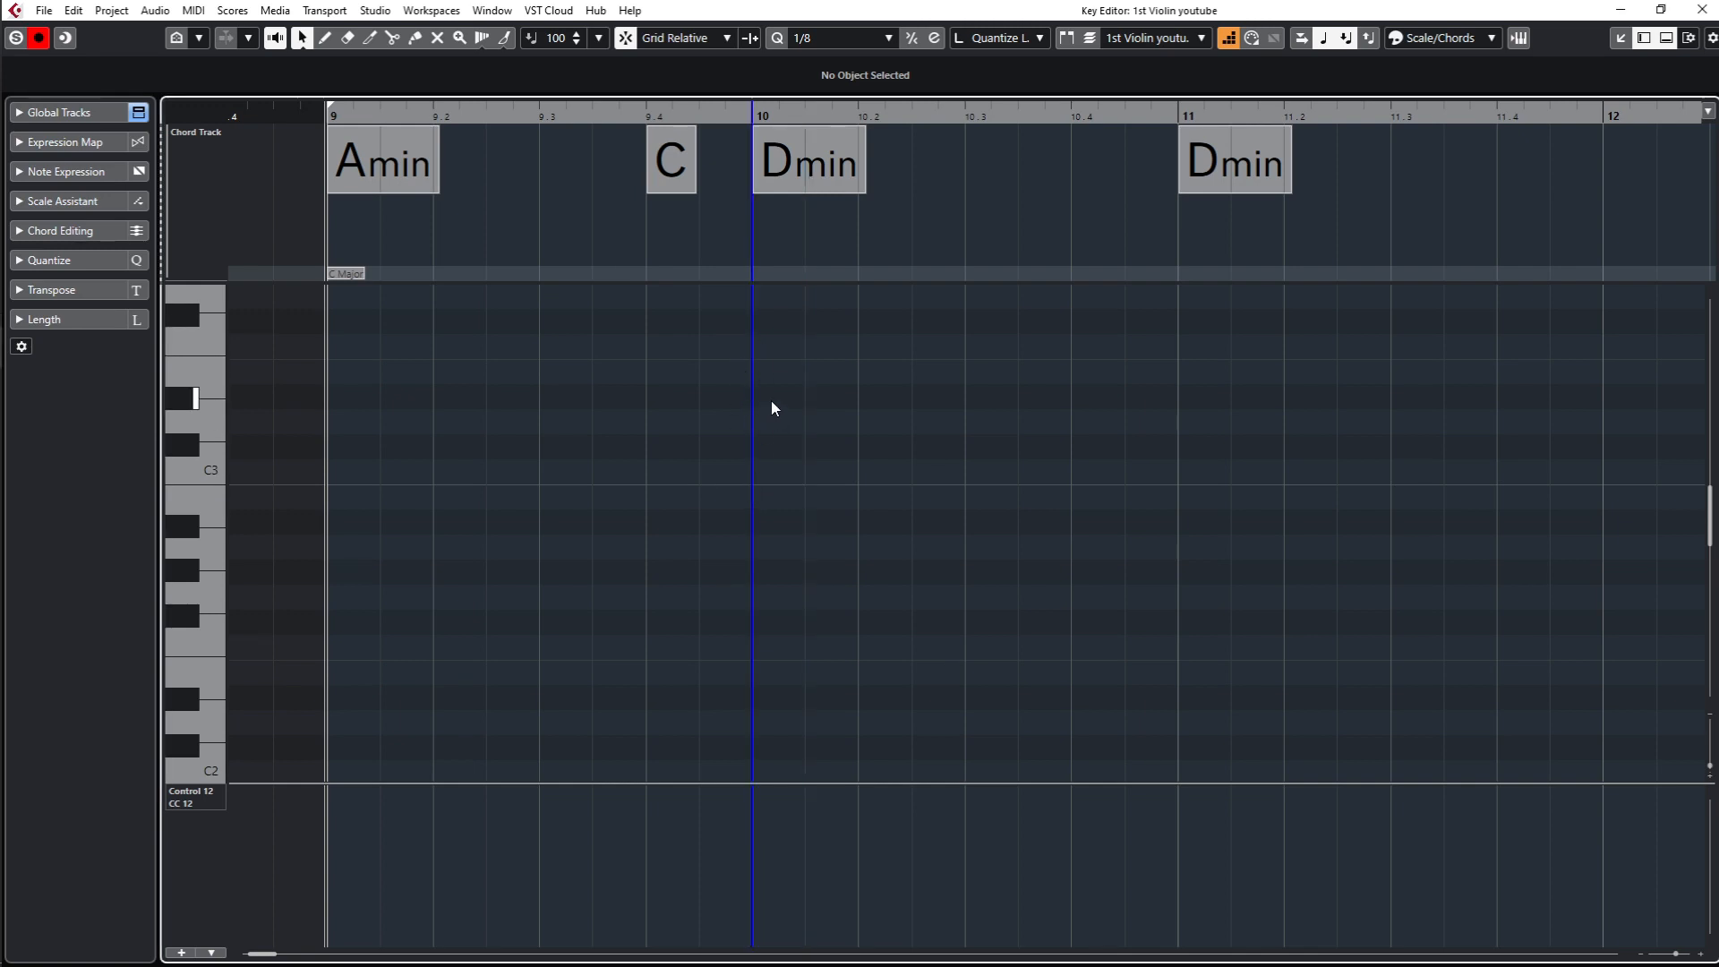
# Step: Start step input at bar 10 and enter an eighth-note figure from C3 to B3
pyautogui.click(776, 472)
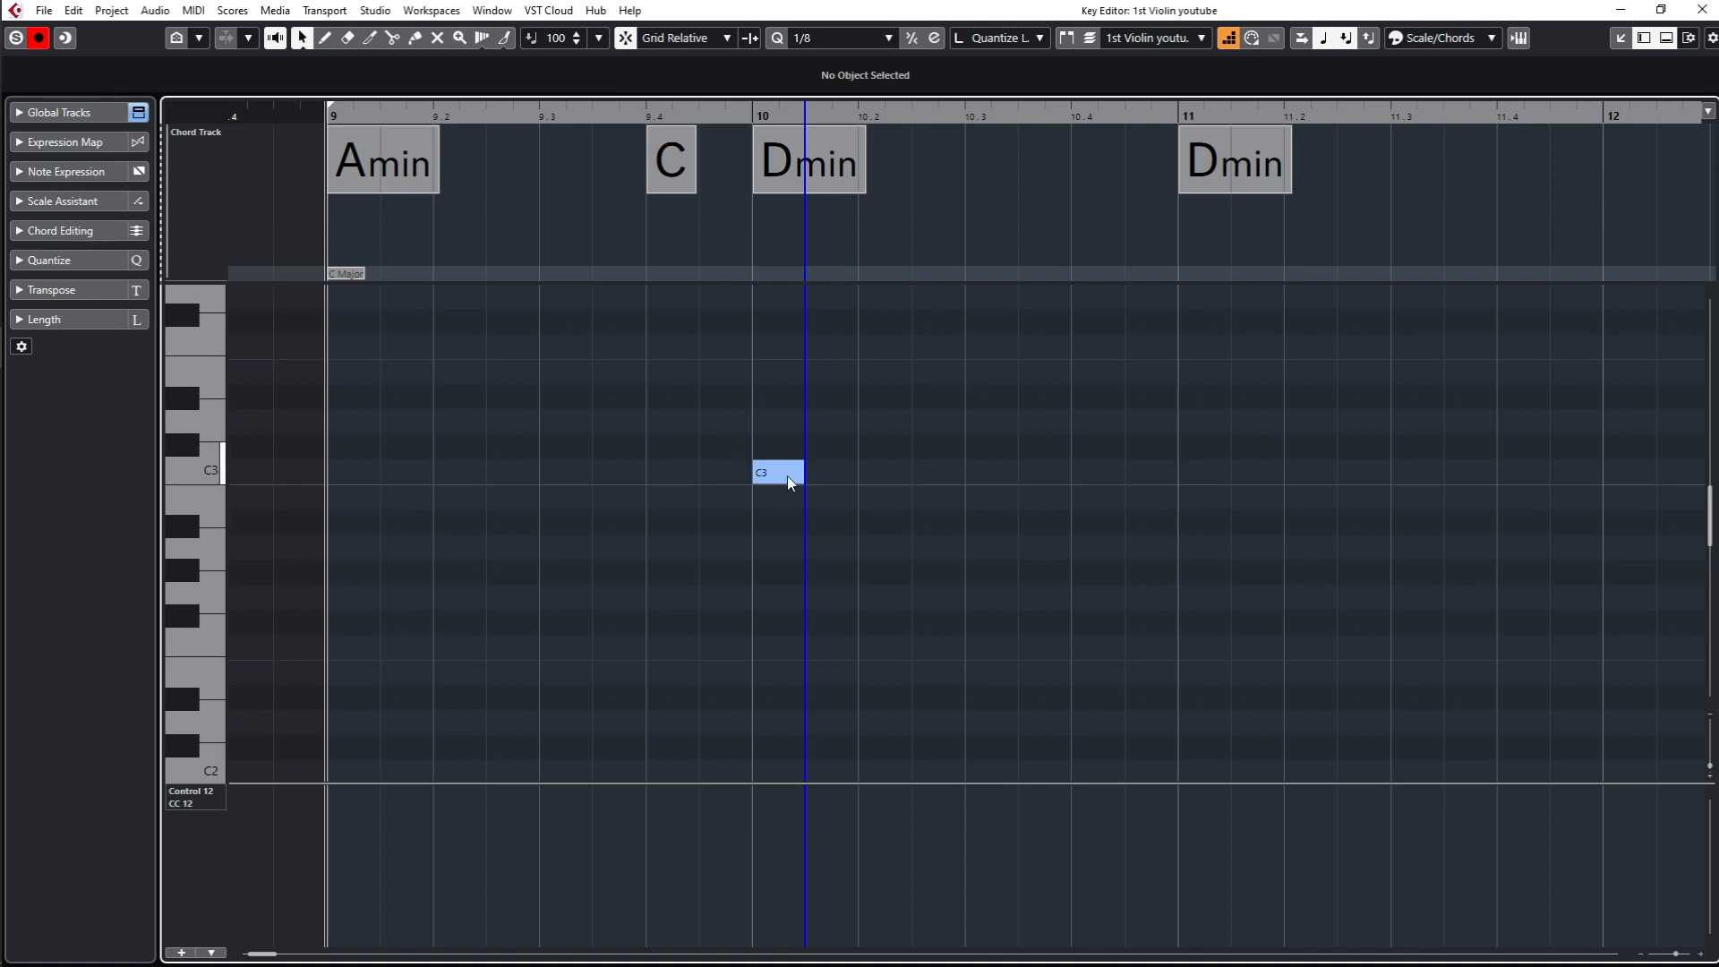
pyautogui.click(830, 421)
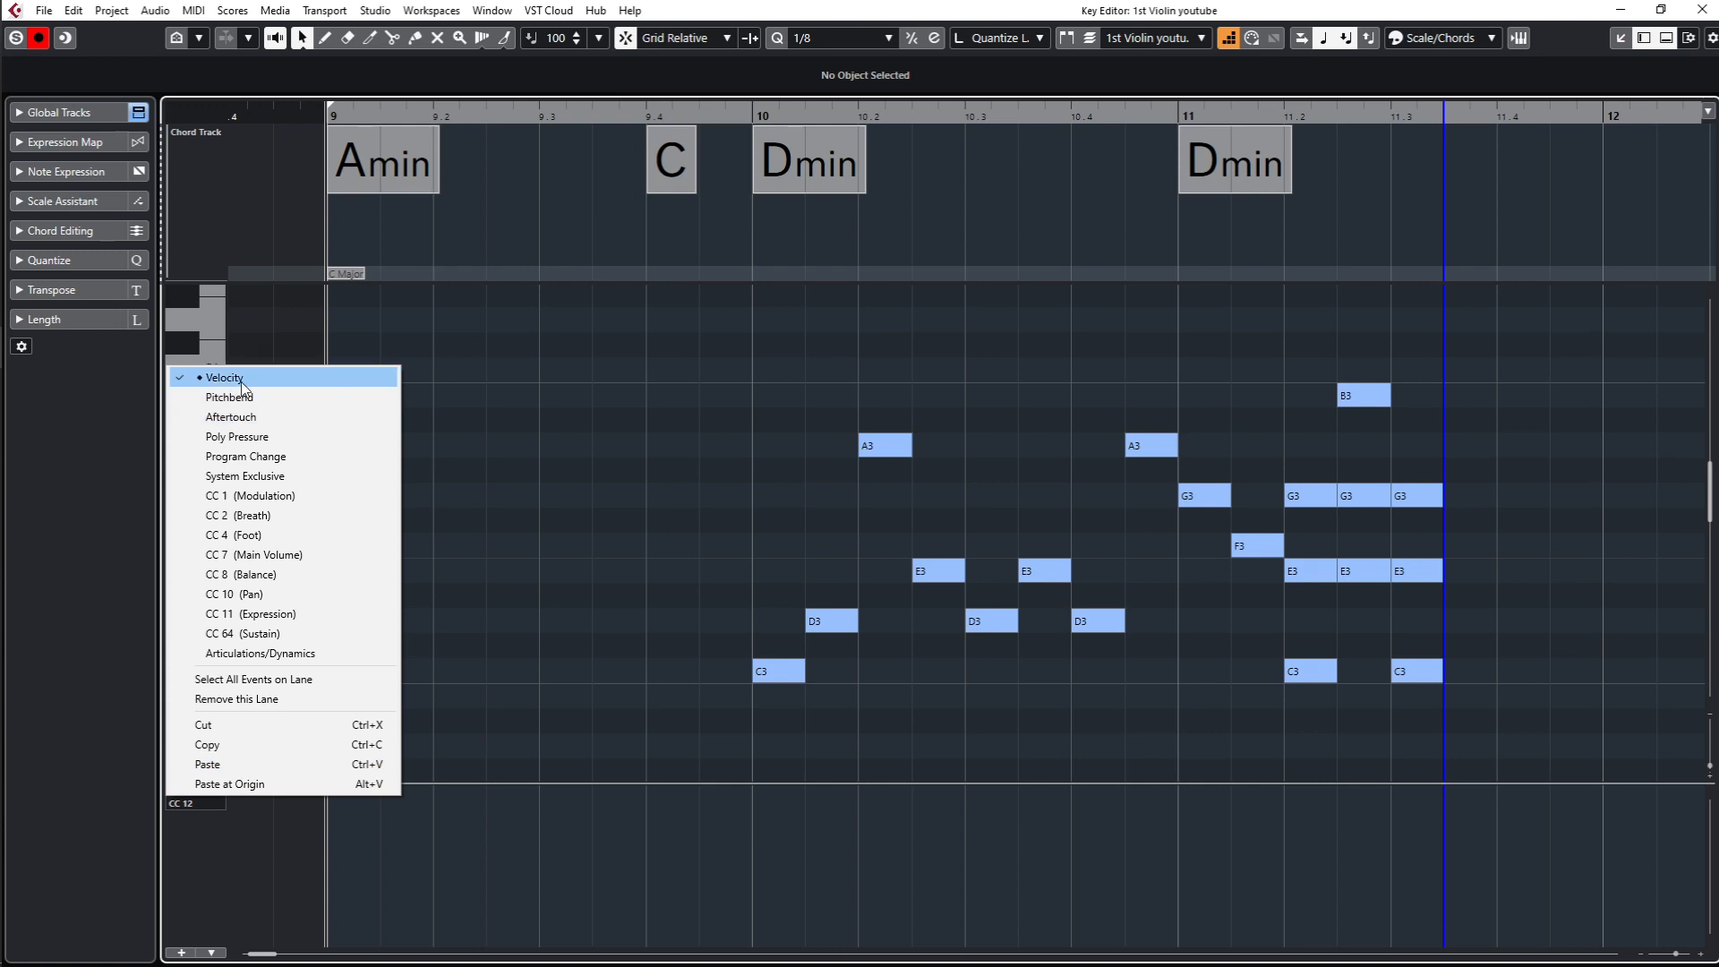
# Step: Show Velocity in the controller lane, delete the test notes, and restart entry at bar 9
pyautogui.click(224, 377)
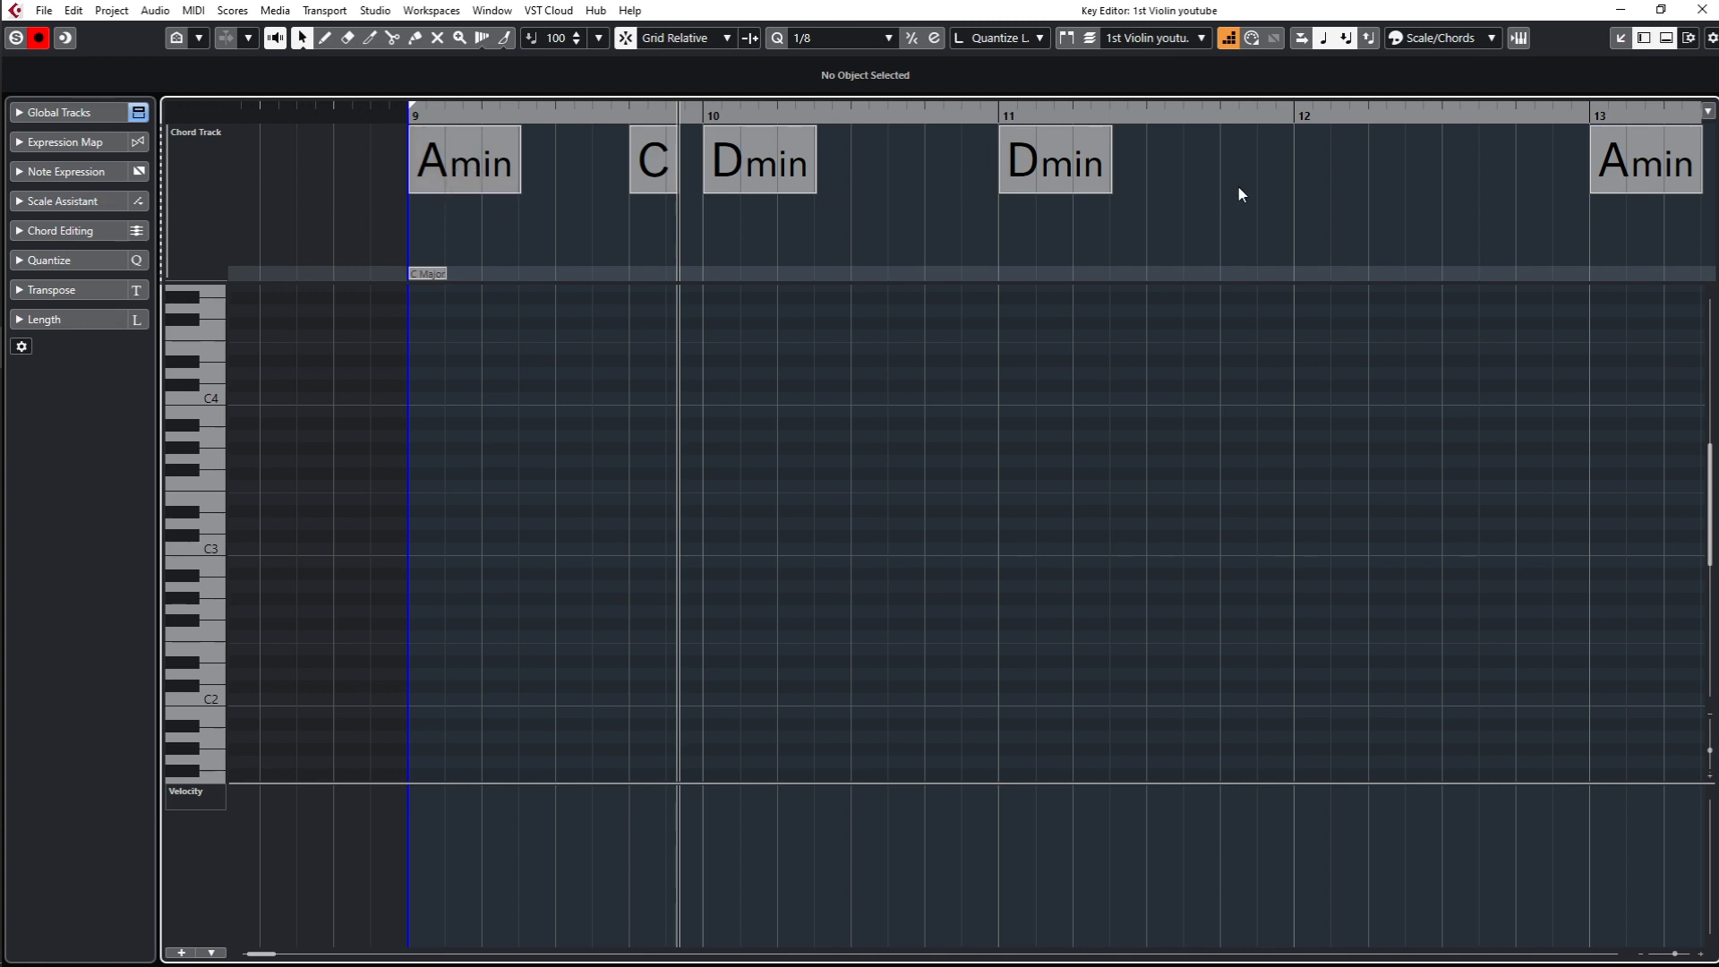
pyautogui.moveTo(1136, 209)
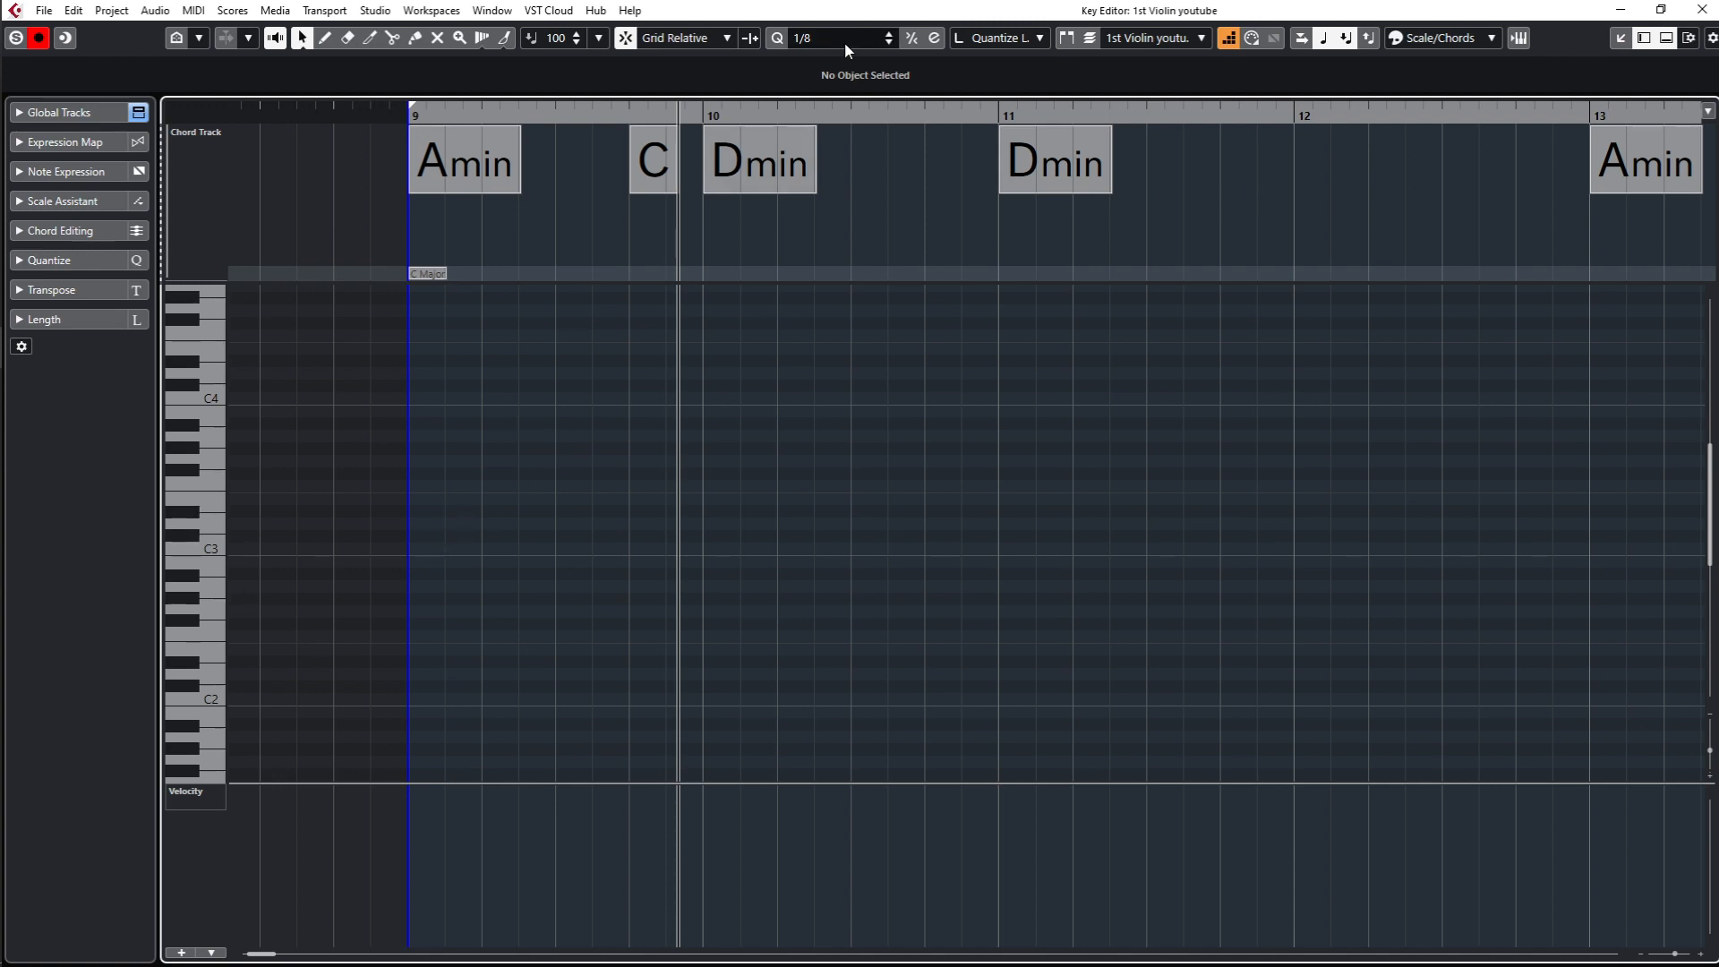
# Step: Set the quantize grid to 1/8 Triplet and step-enter A3, C4 and E4 in bar 9
pyautogui.click(885, 39)
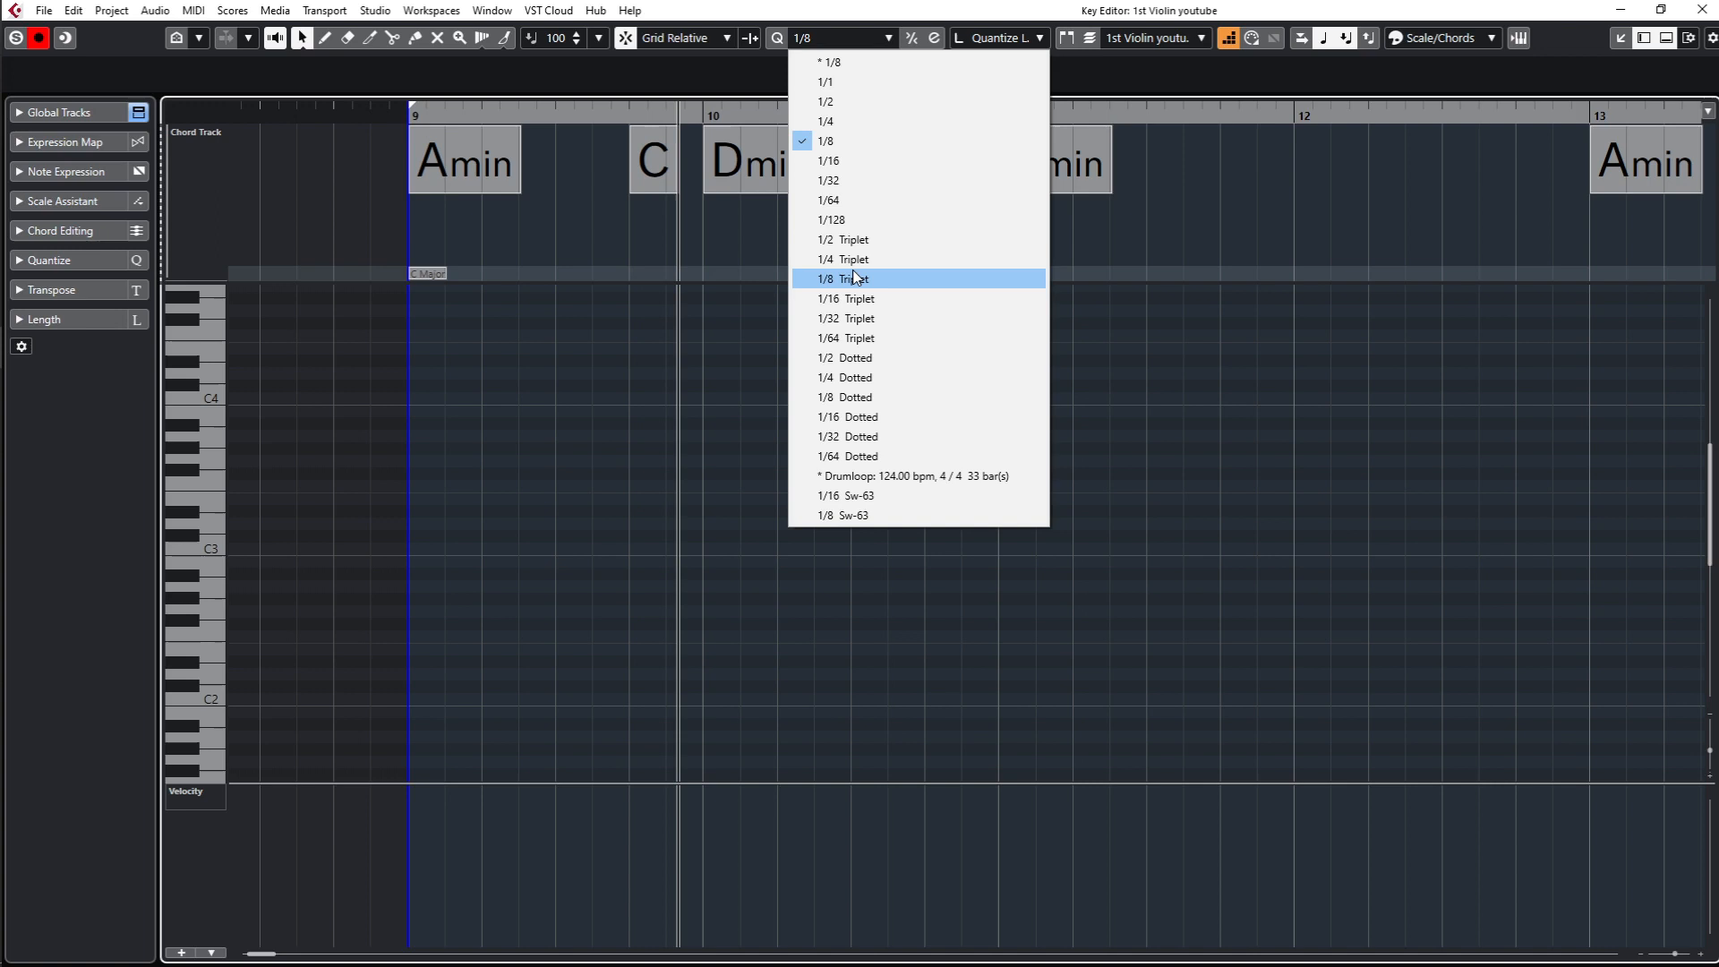
pyautogui.click(845, 278)
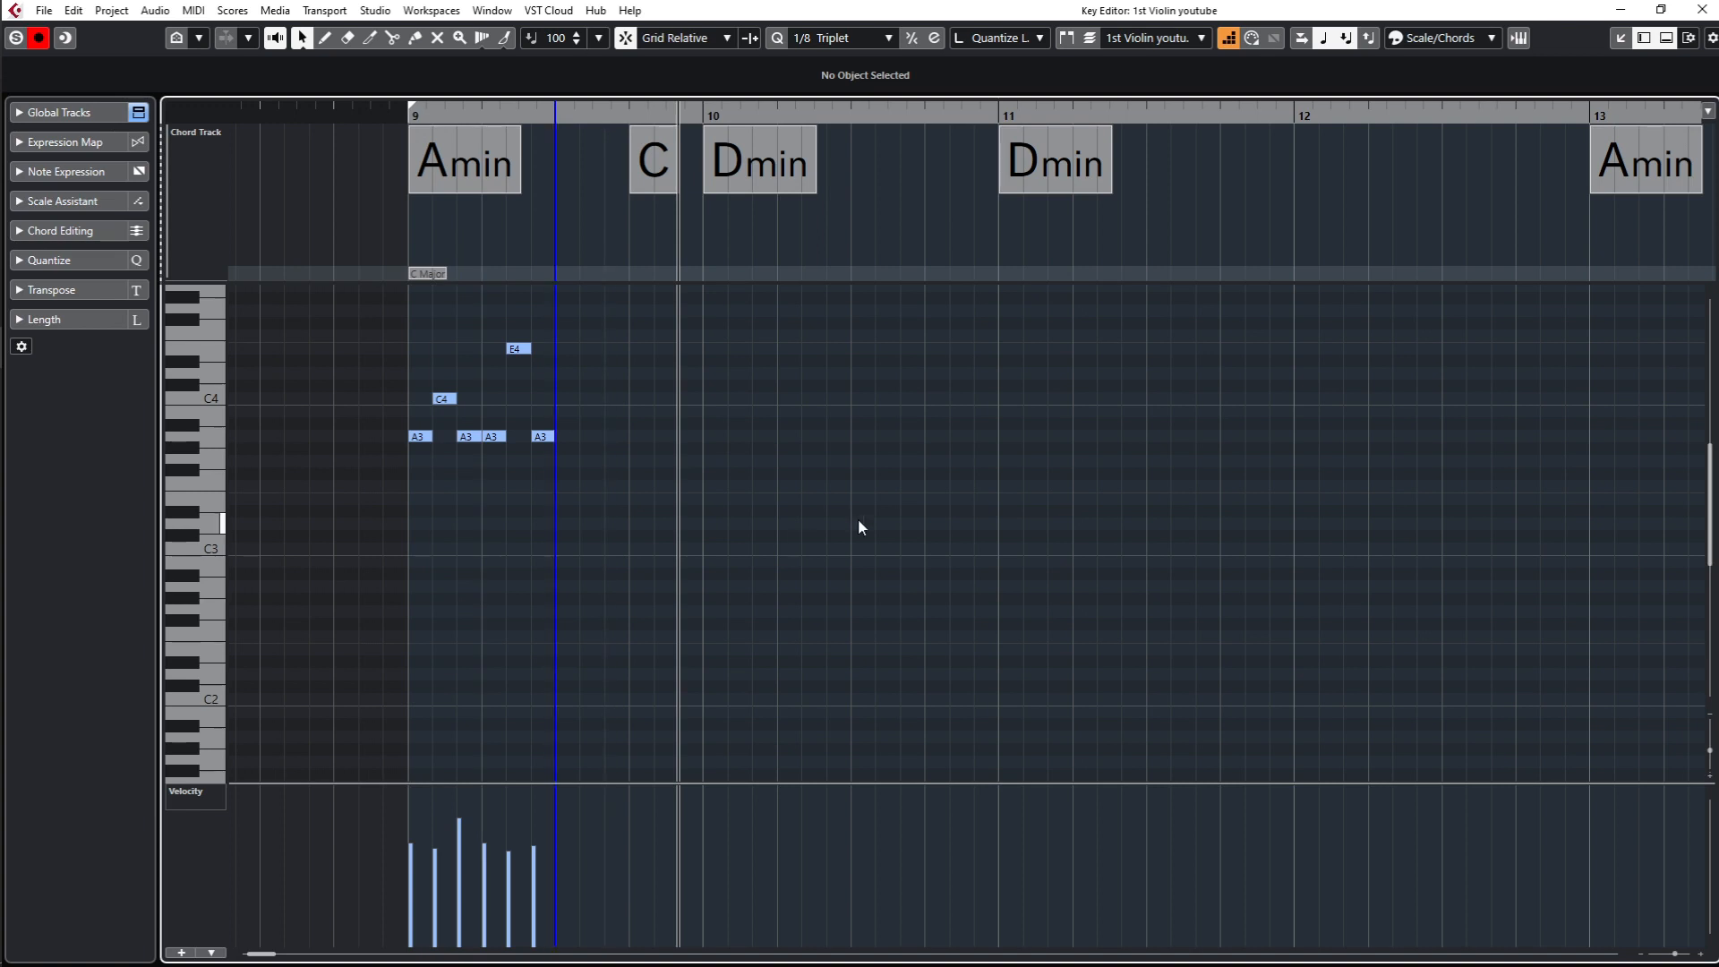
pyautogui.moveTo(1011, 523)
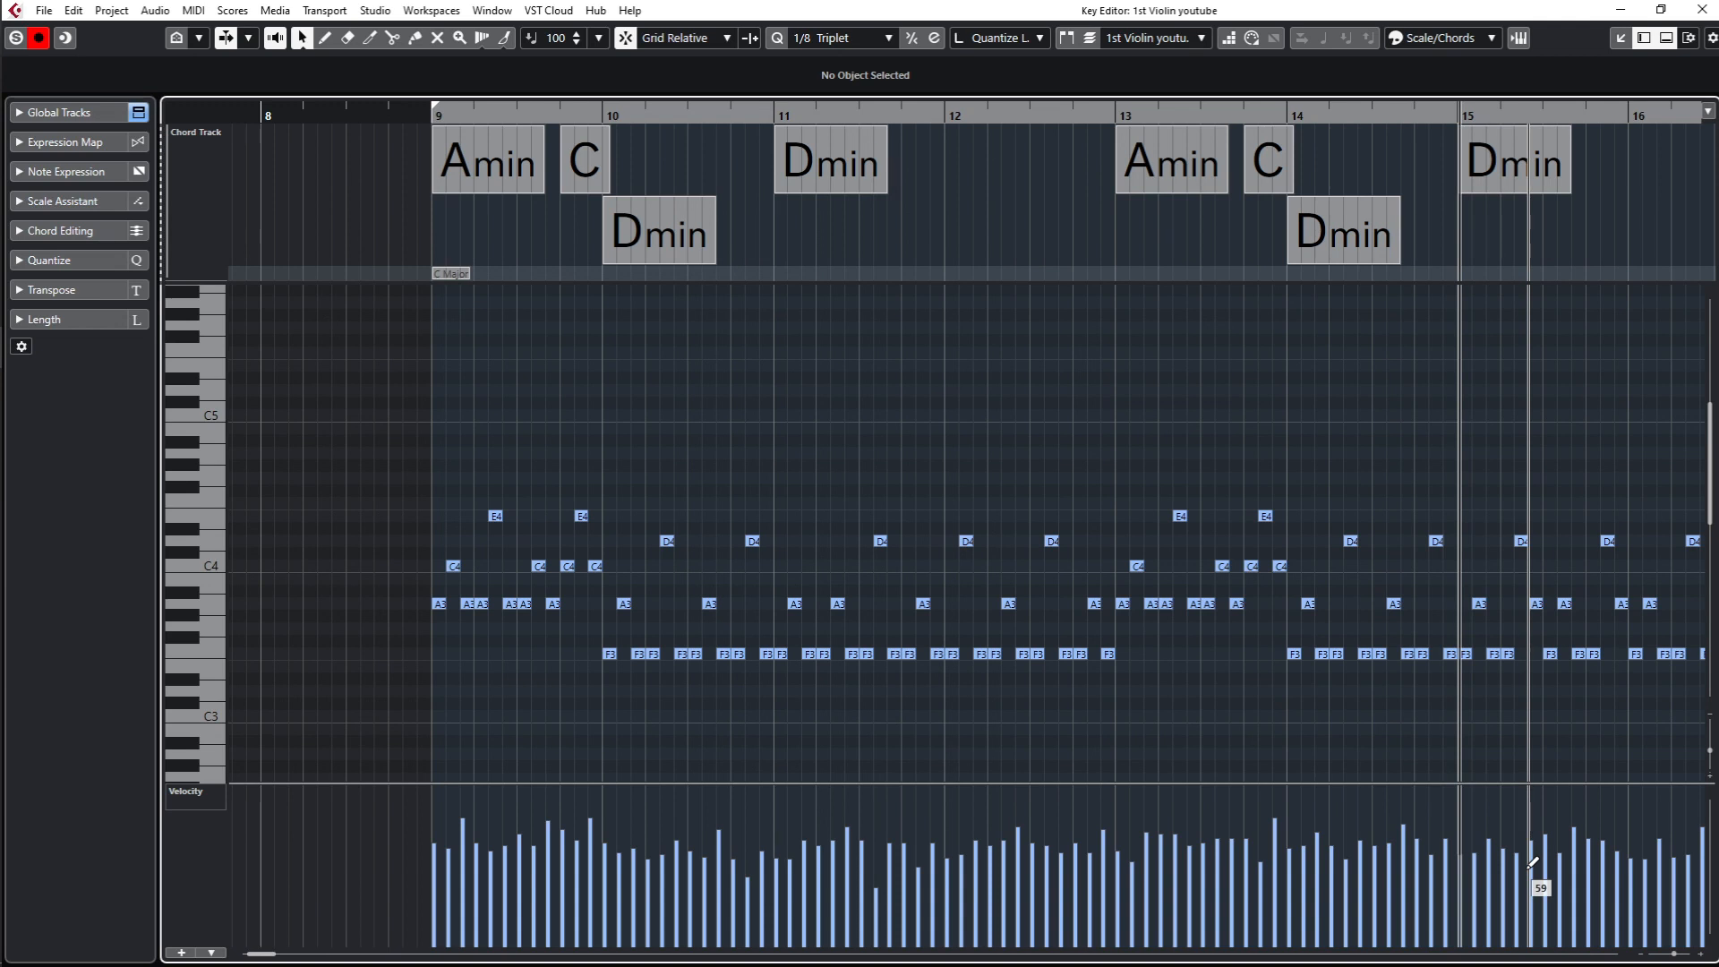
# Step: Step-enter the triplet ostinato along the chords through bar 23, then review velocities
pyautogui.hscroll(3)
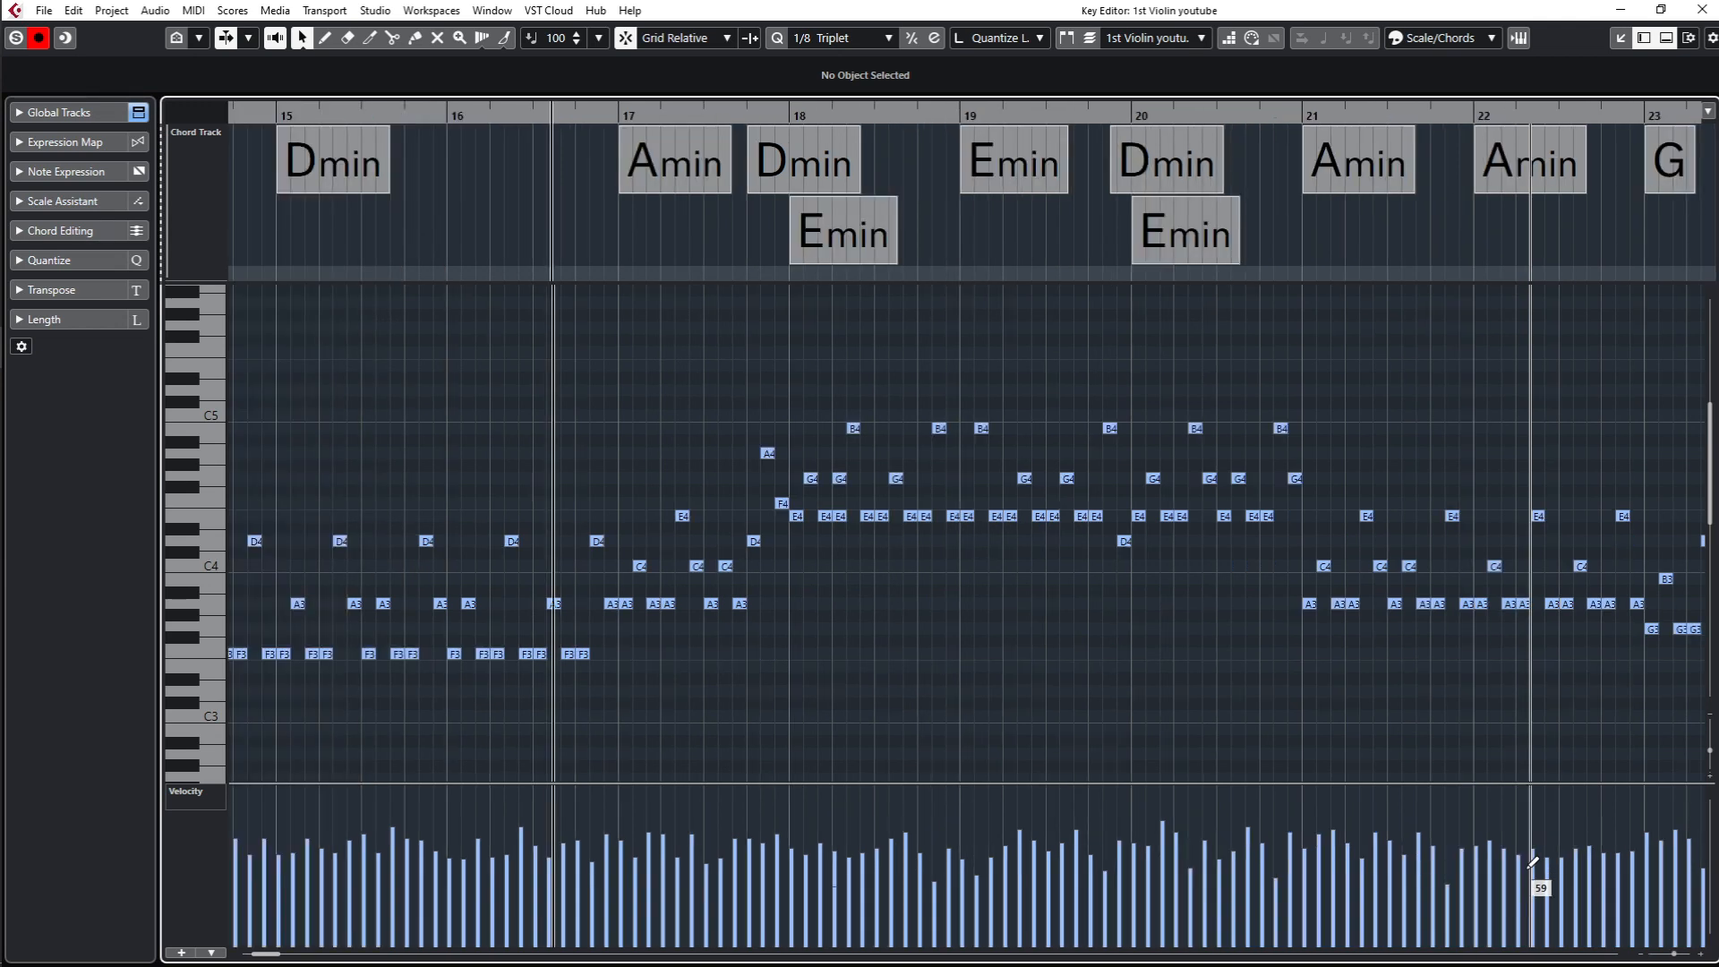